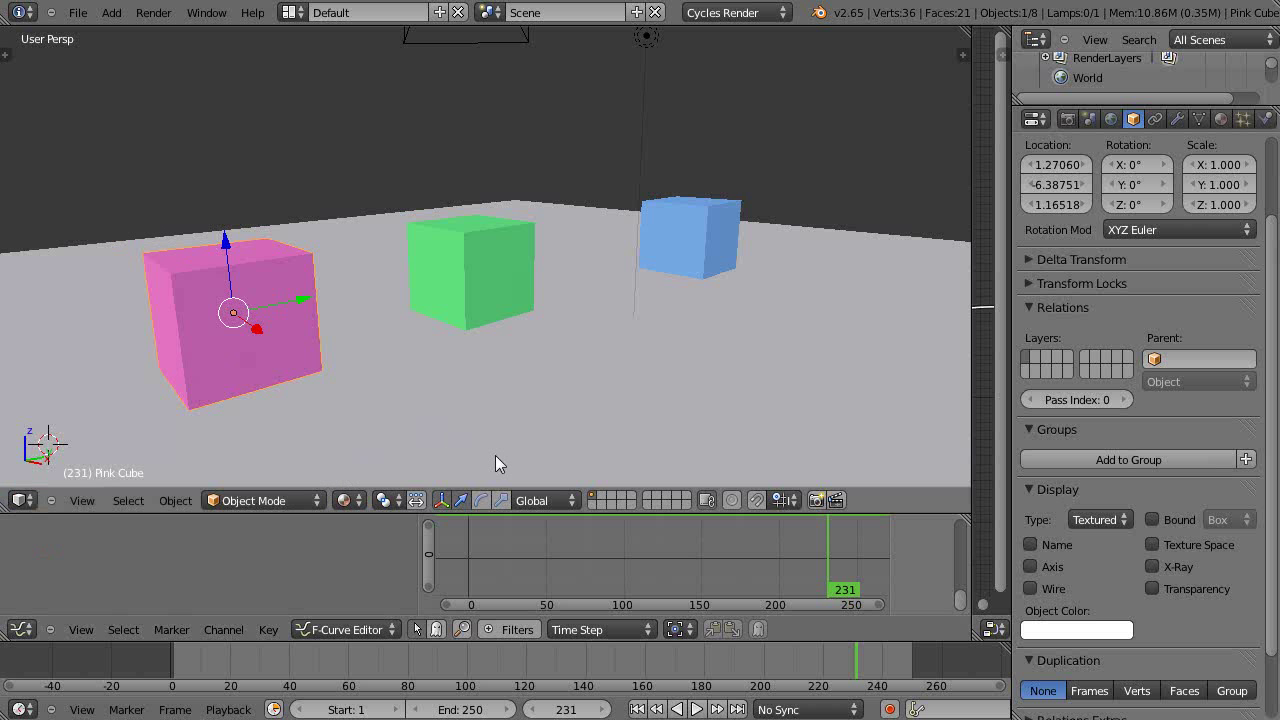
mouse_move(544, 344)
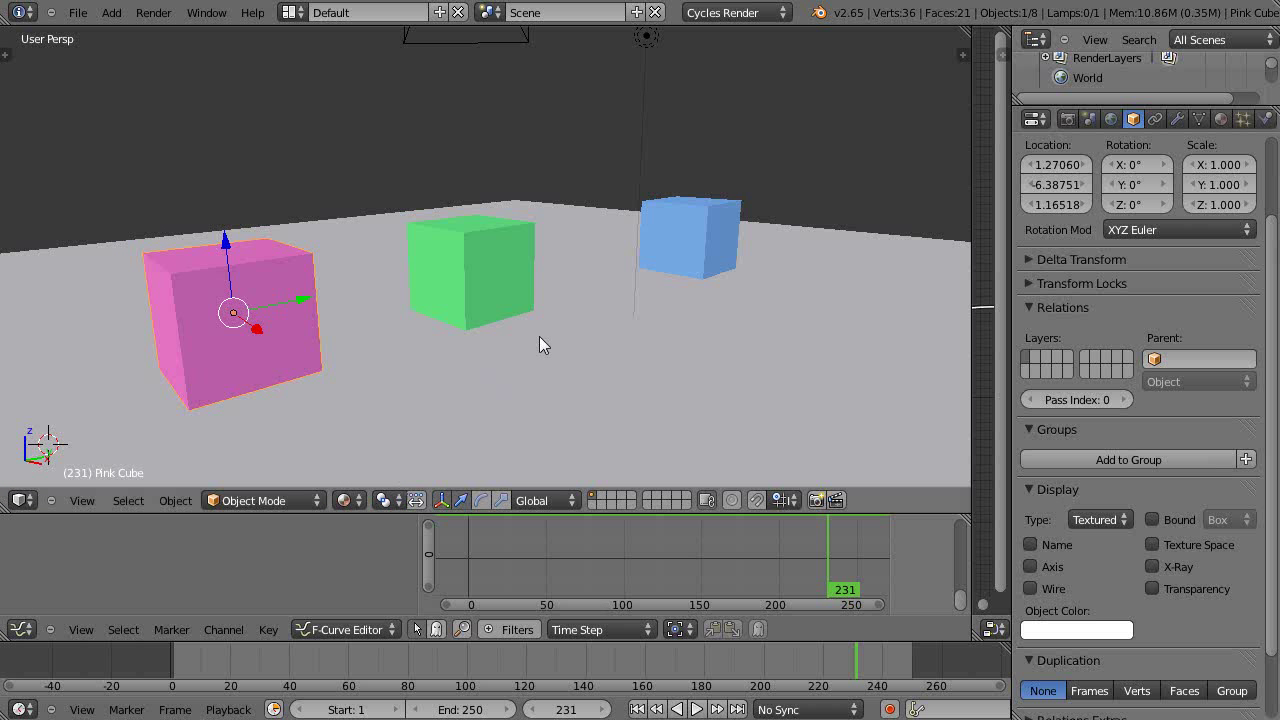
Step: At frame 0, place the blue cube on top of the green cube as its start location
click(470, 270)
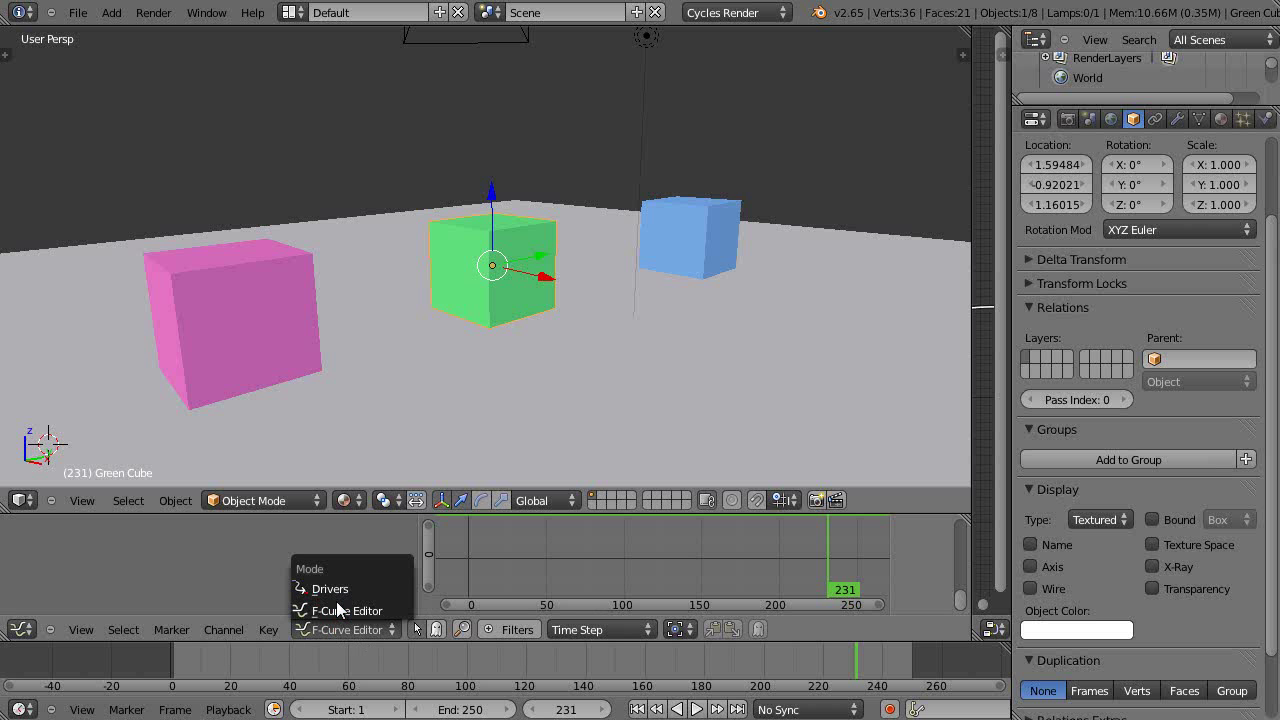
mouse_move(336, 610)
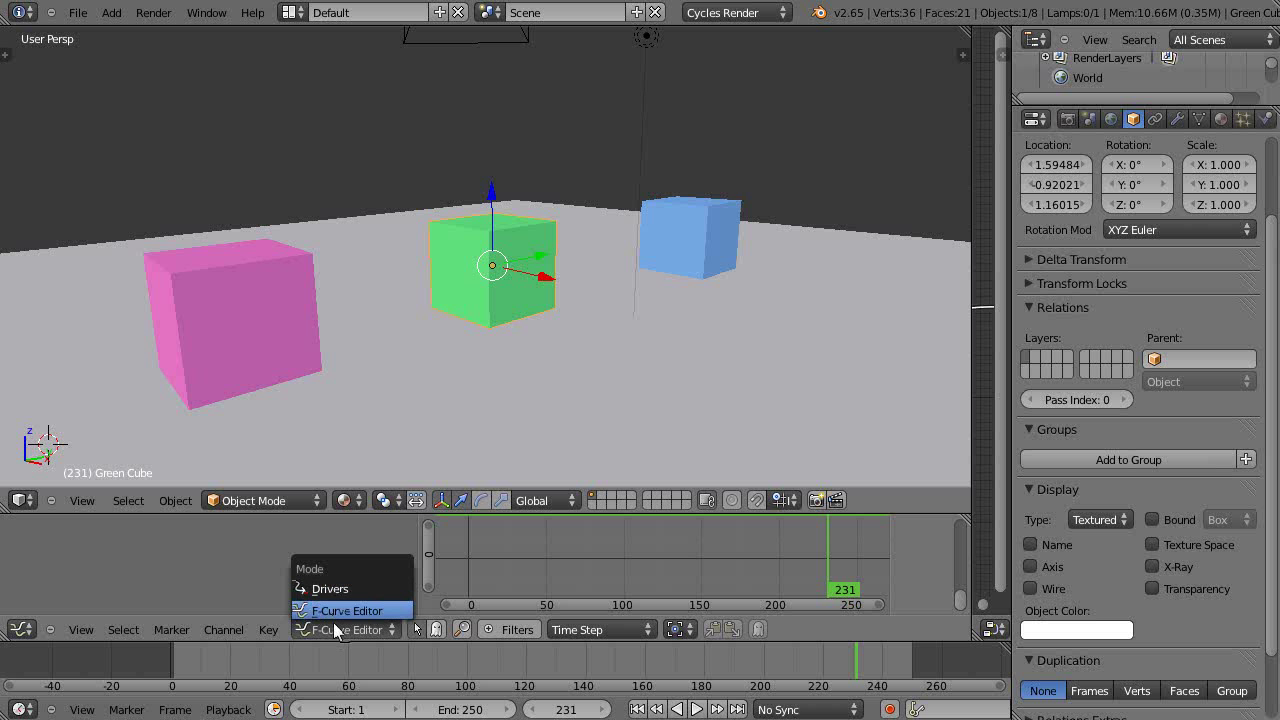
click(348, 610)
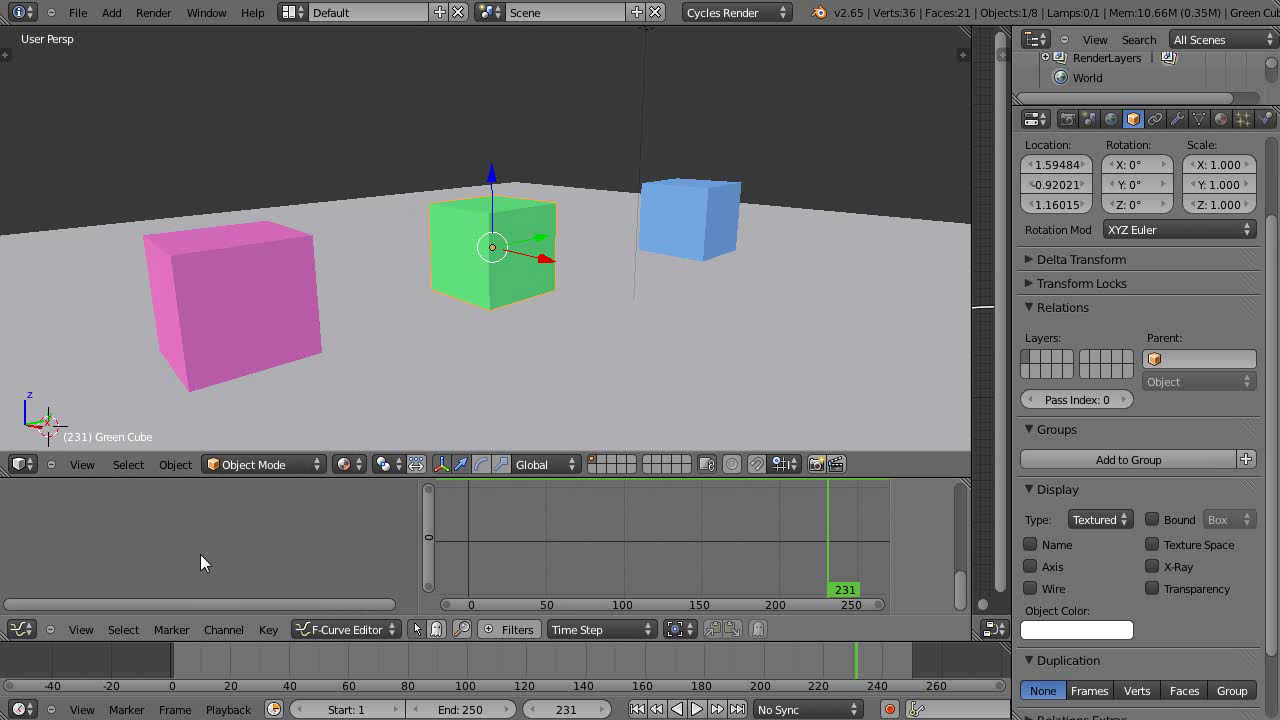
mouse_move(368, 536)
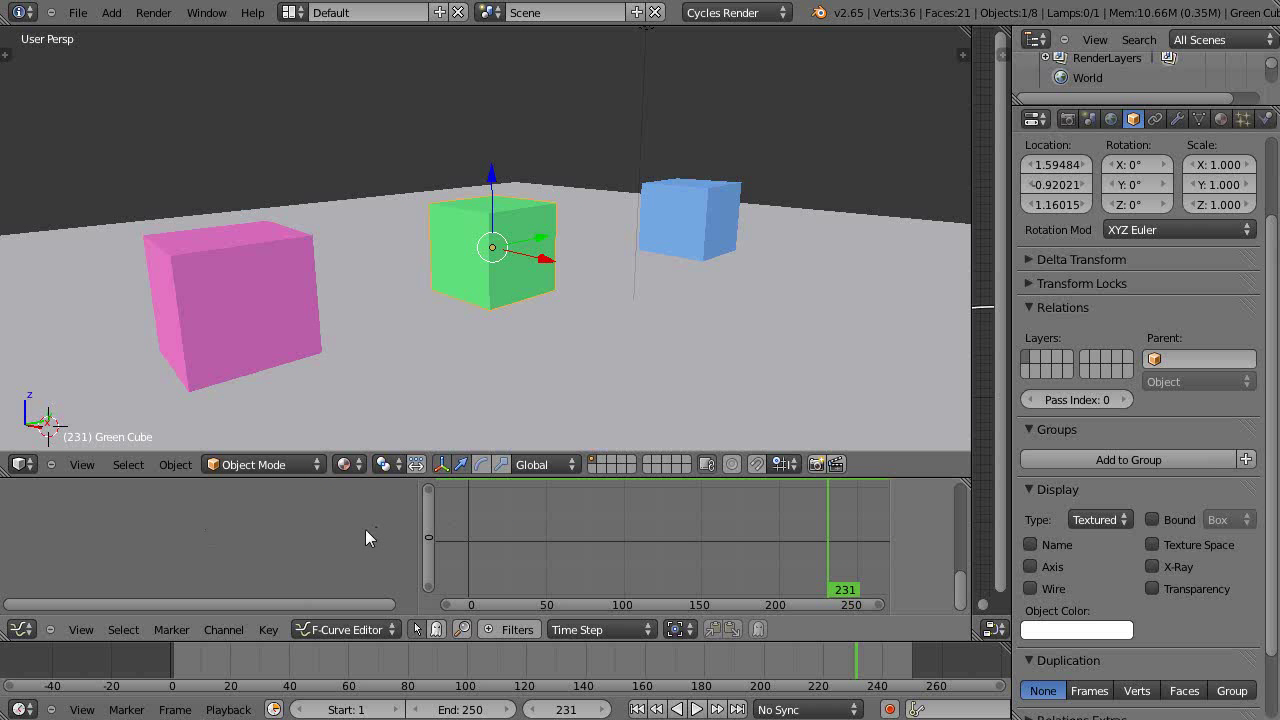
mouse_move(268, 344)
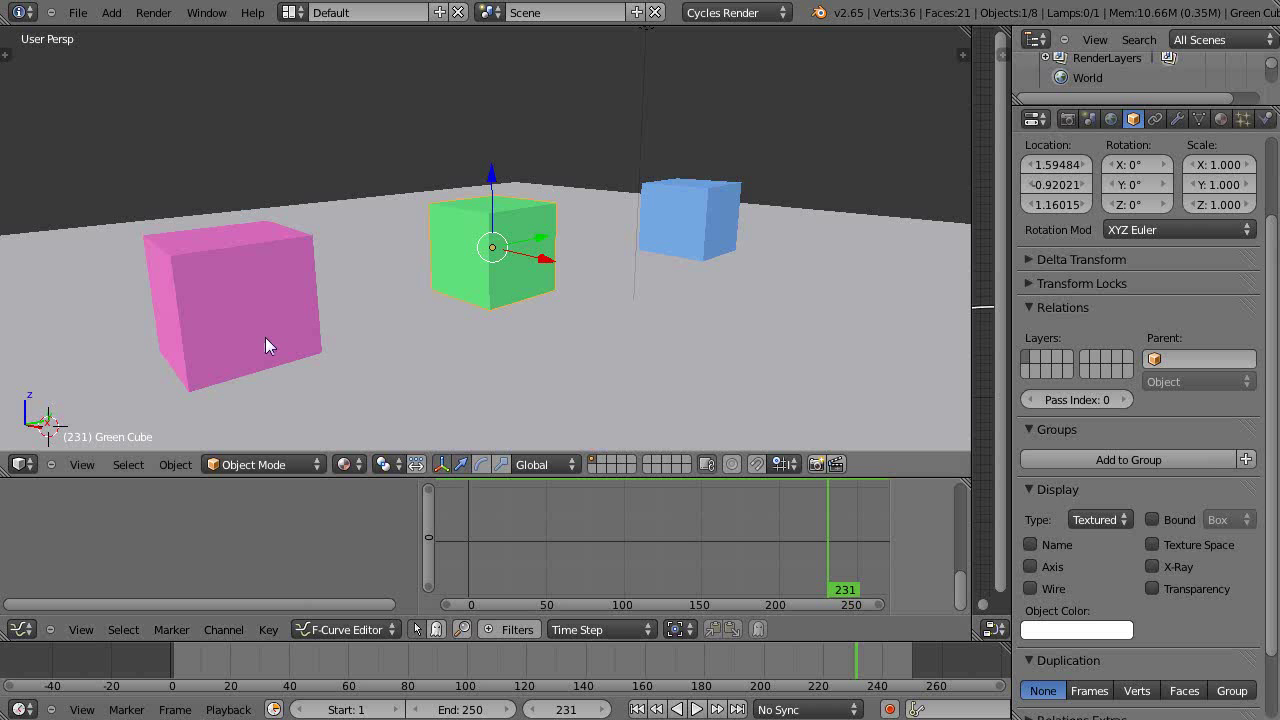
click(688, 216)
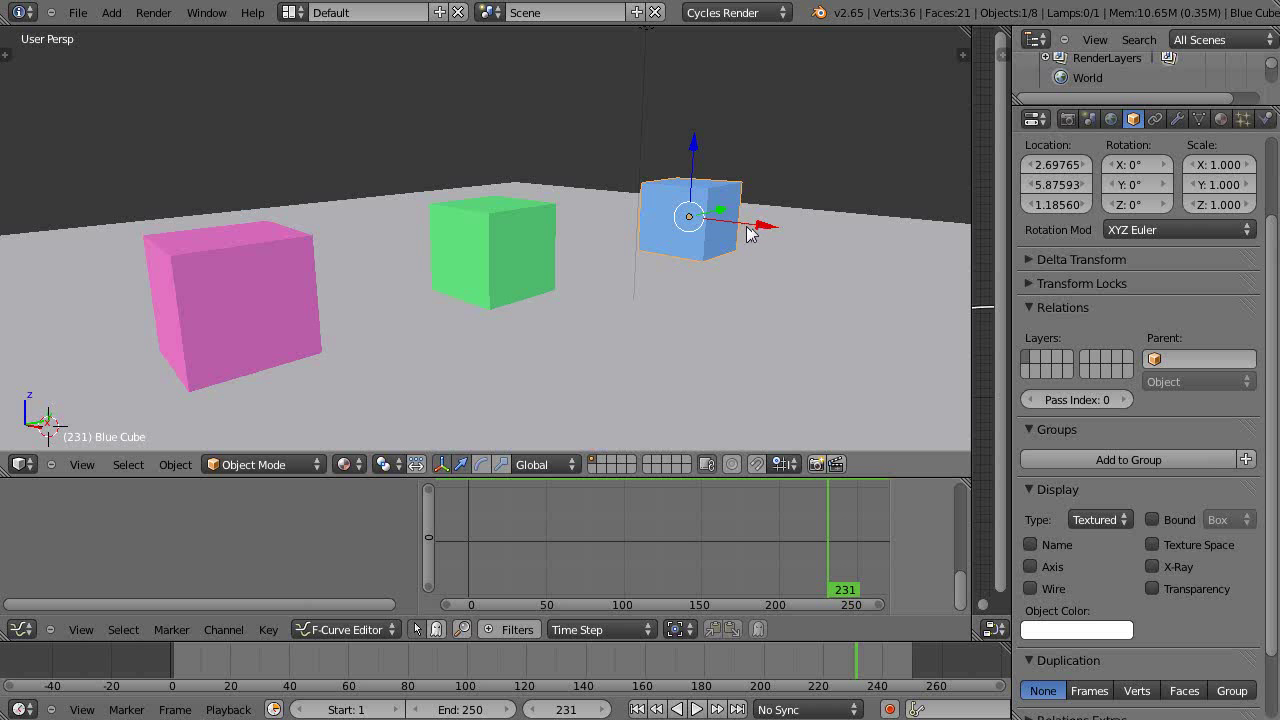
click(636, 708)
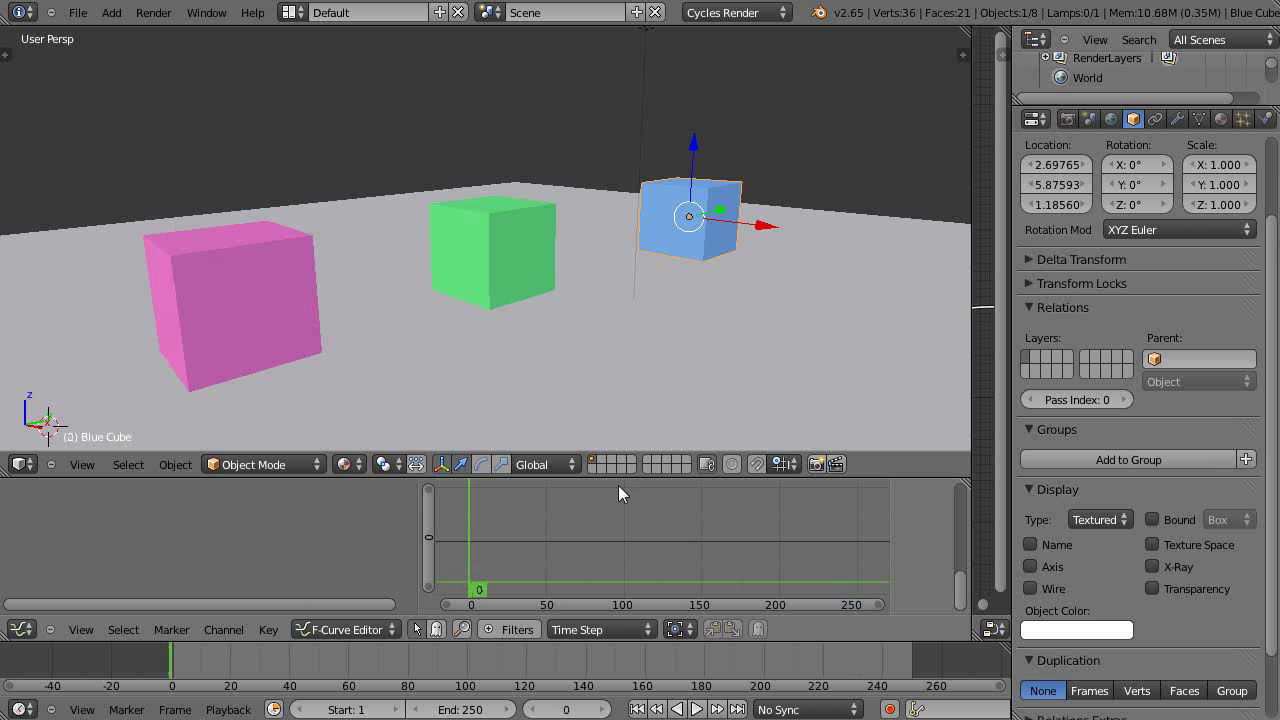
drag(688, 216, 530, 198)
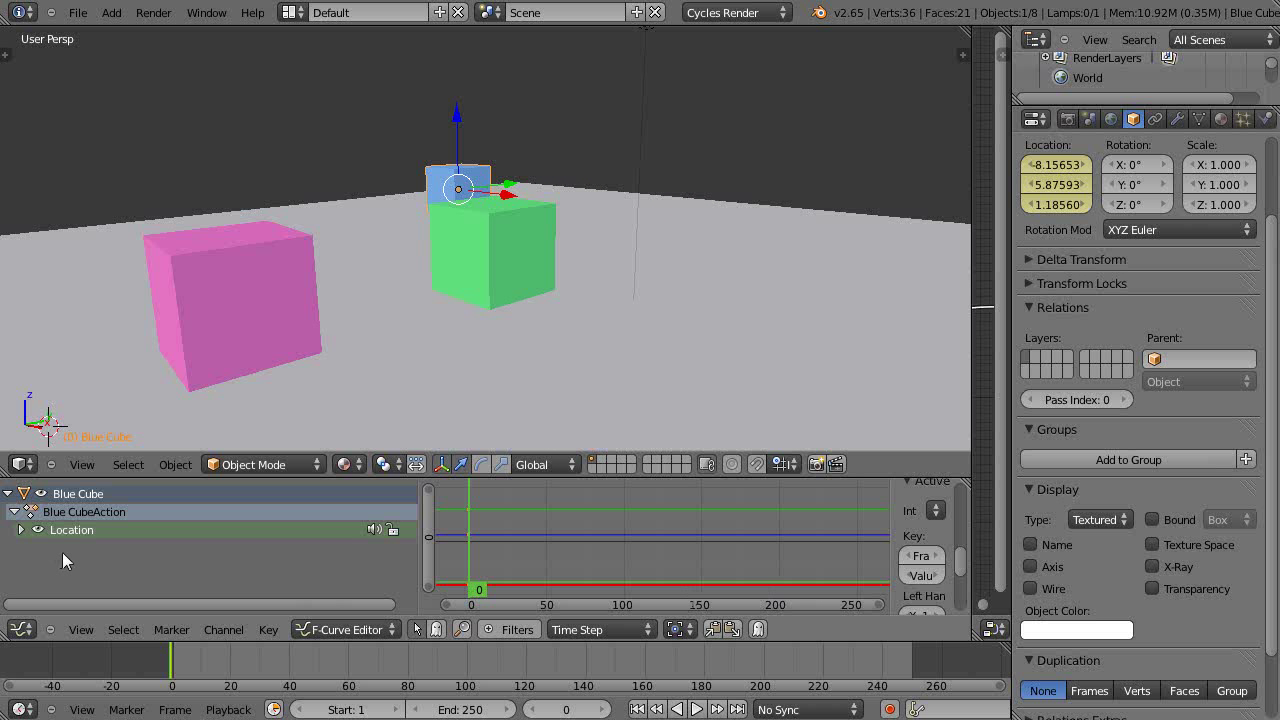
mouse_move(532, 196)
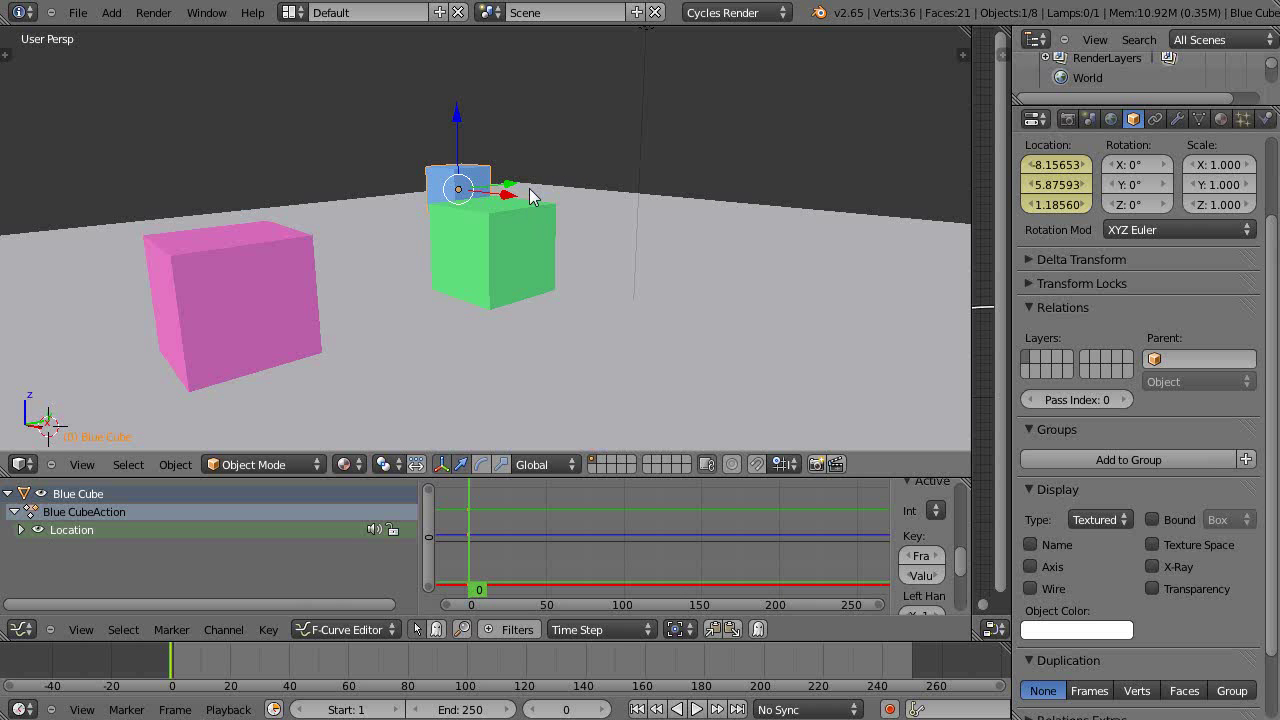
Step: At frame 200, insert a Location keyframe for the blue cube's end position
click(784, 544)
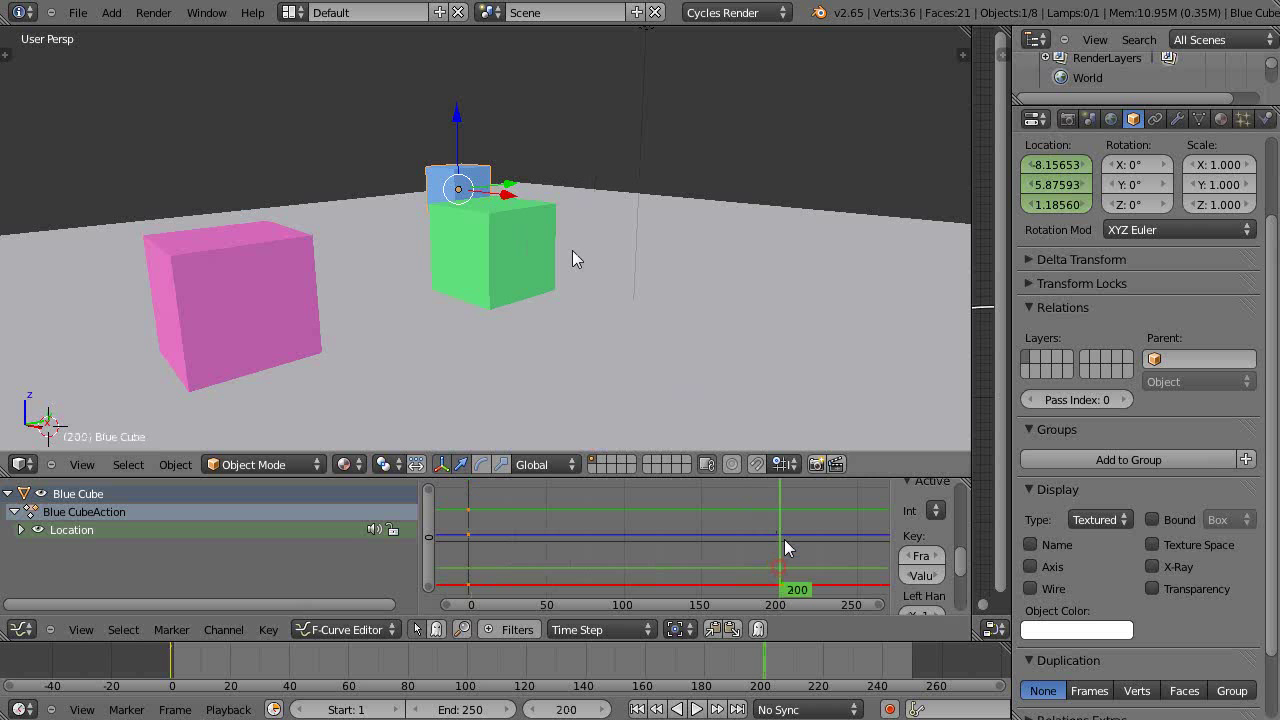
key(i)
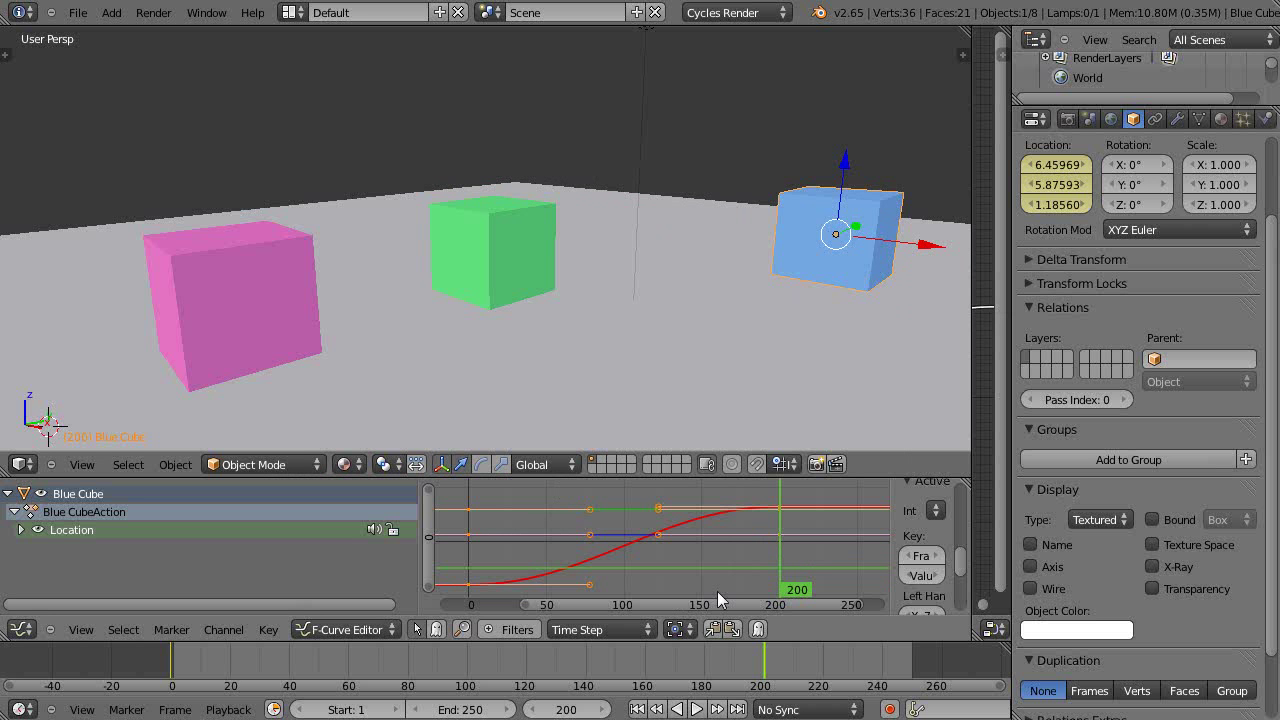
mouse_move(648, 556)
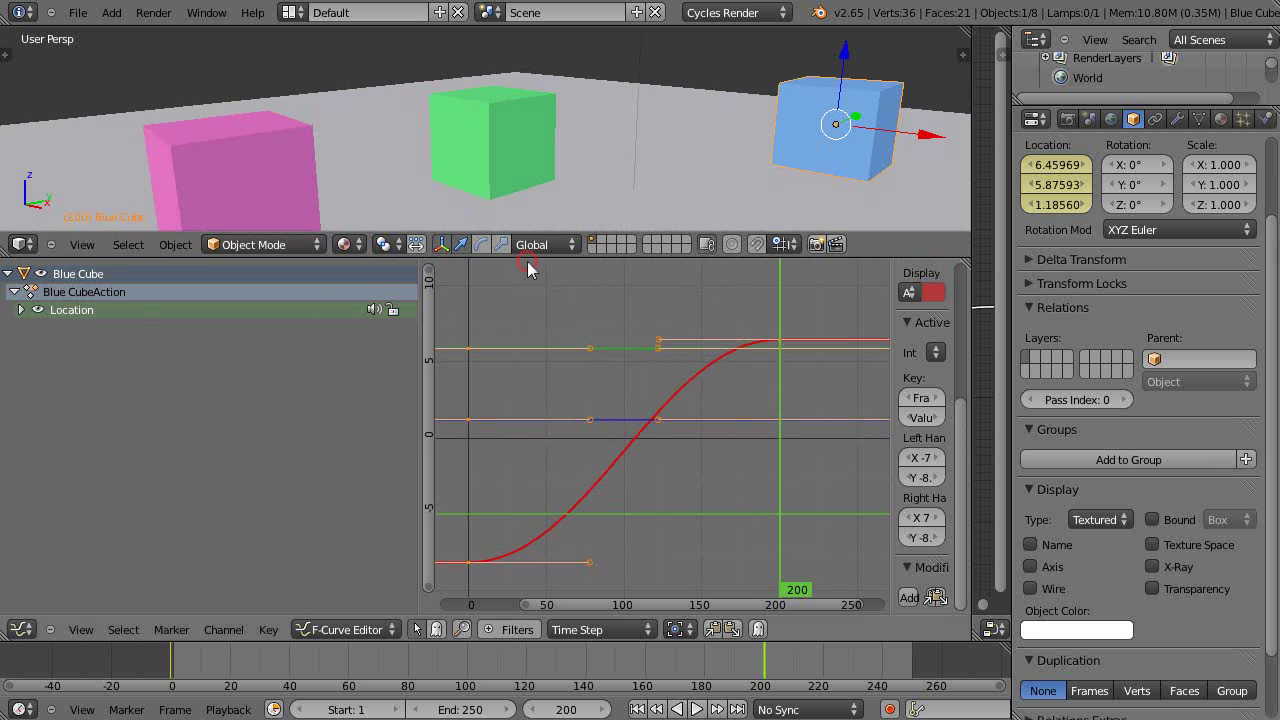
mouse_move(612, 504)
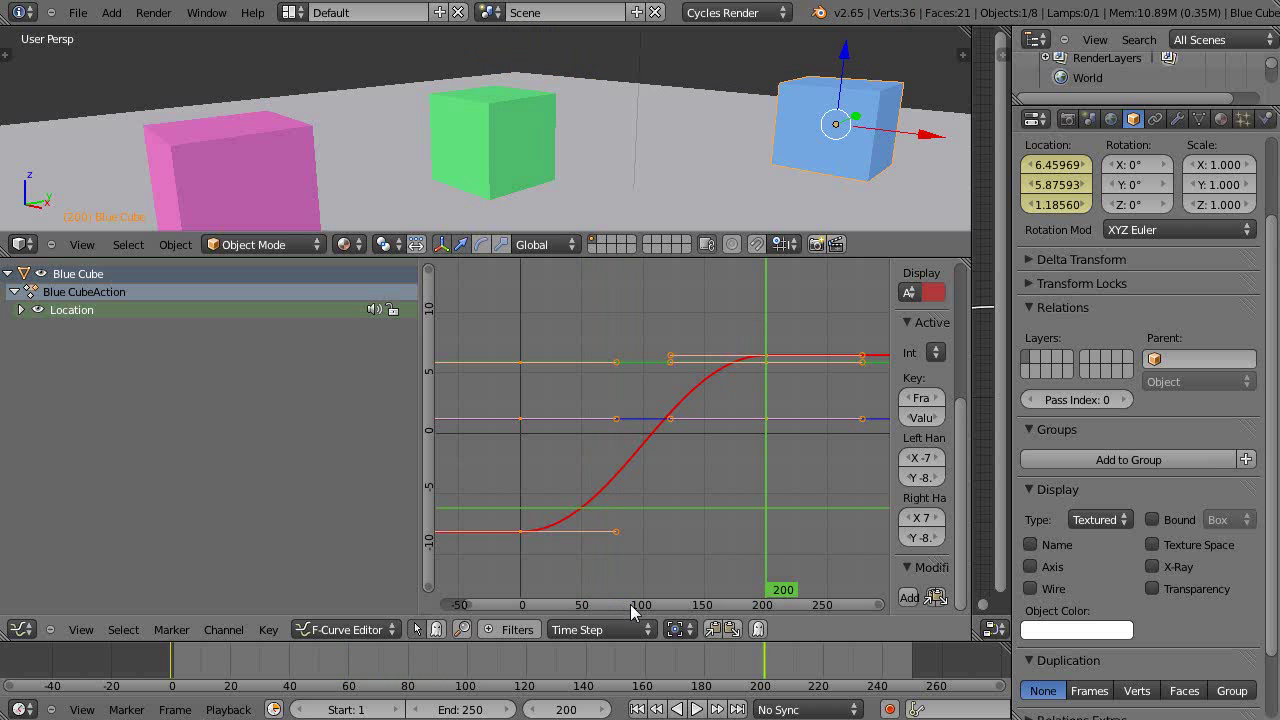
mouse_move(736, 578)
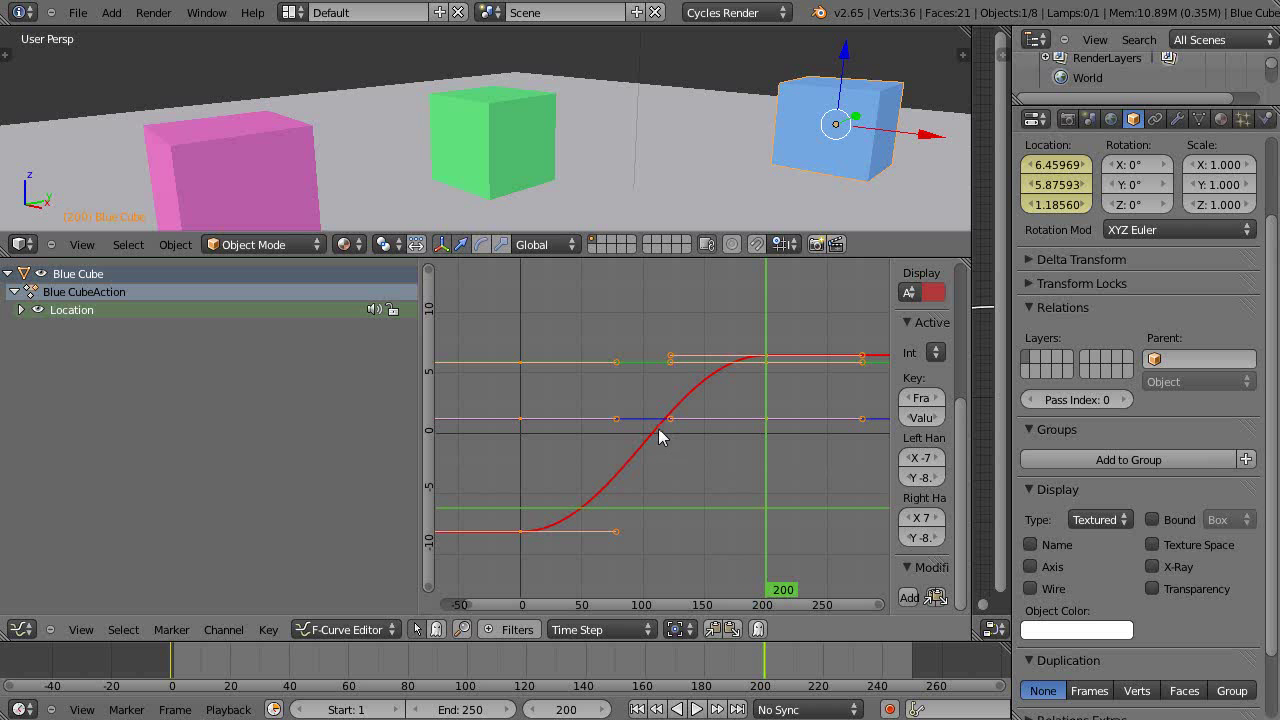
mouse_move(756, 388)
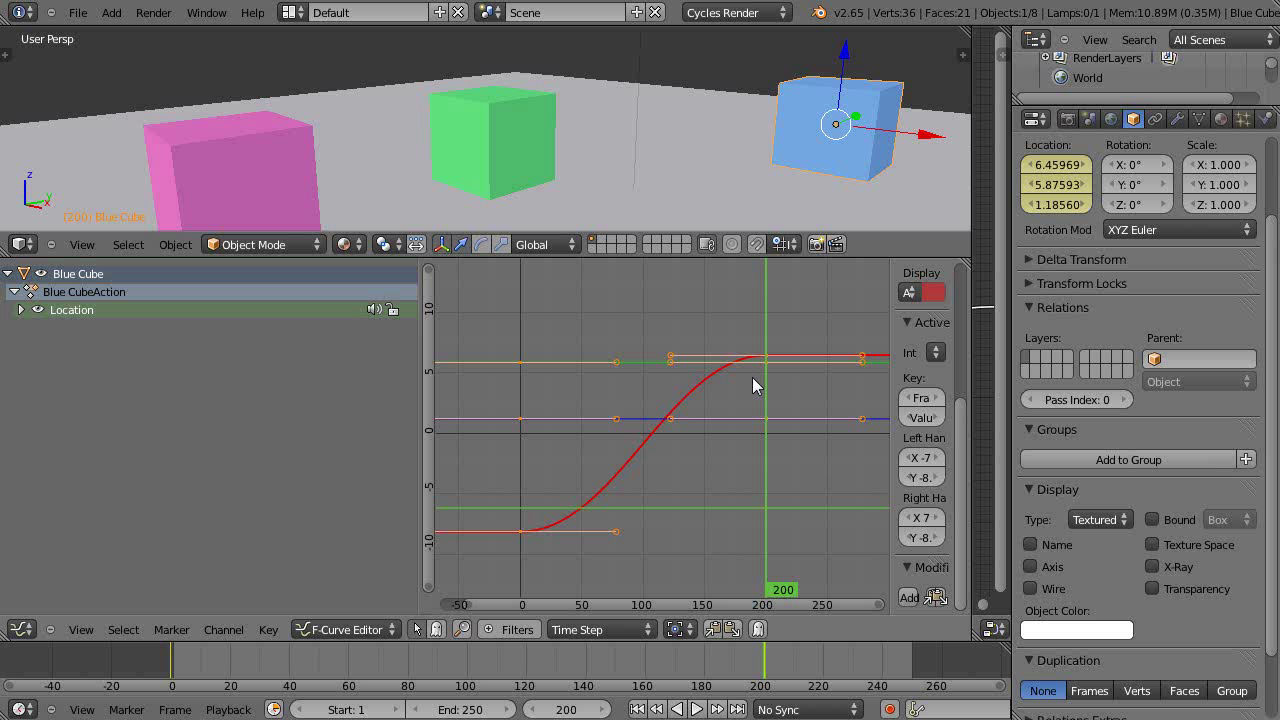
mouse_move(640, 504)
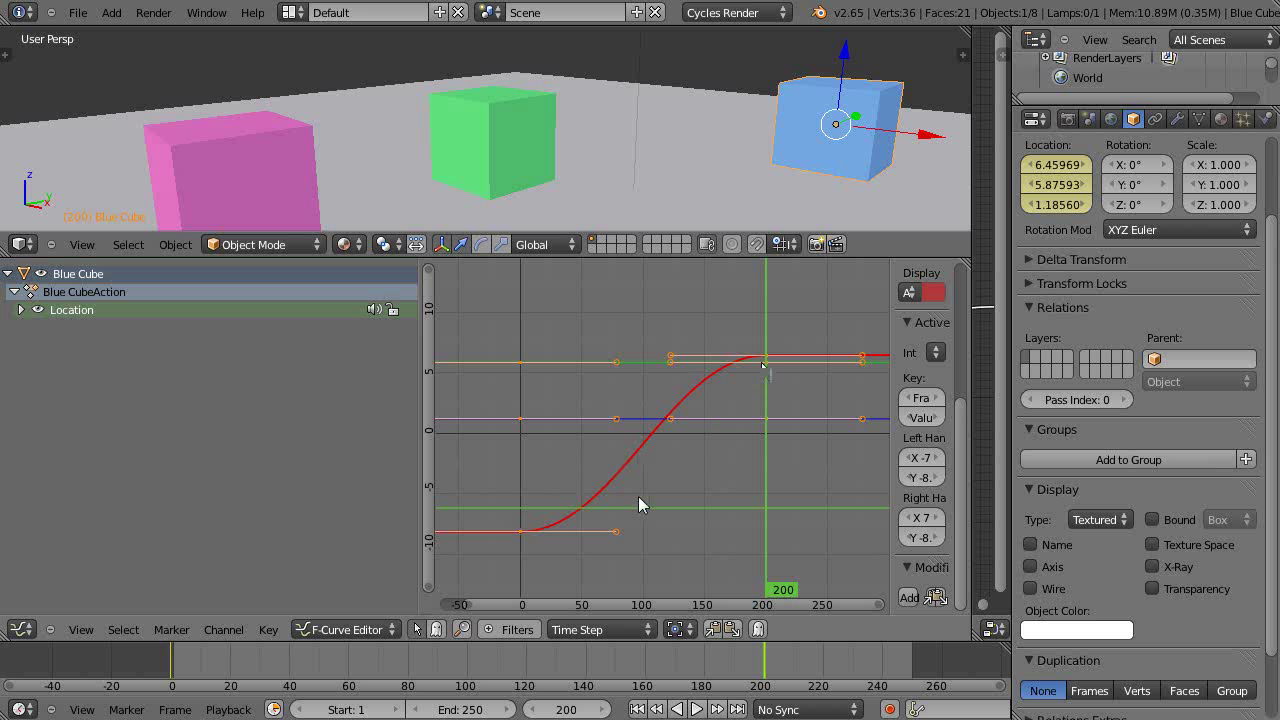
Step: Isolate the red X Location curve and pull the end key and handle left so it rises steeply and levels near frame 120
click(764, 358)
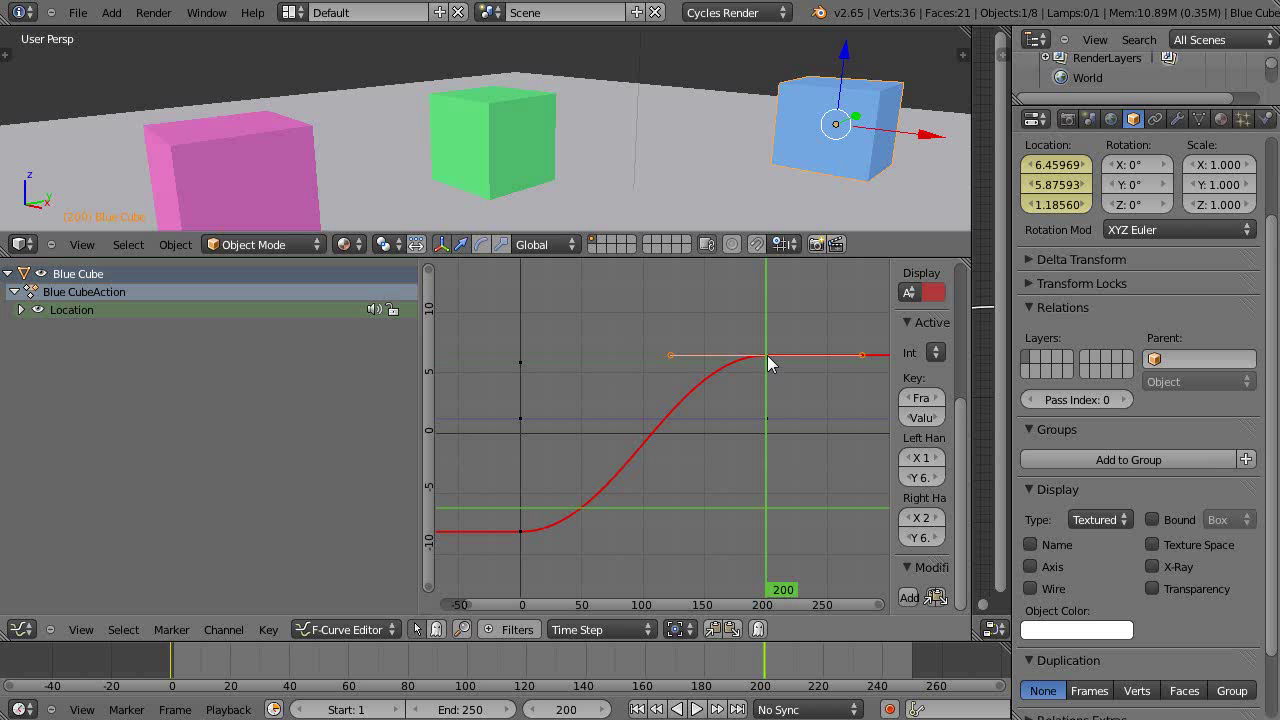
drag(770, 356, 704, 368)
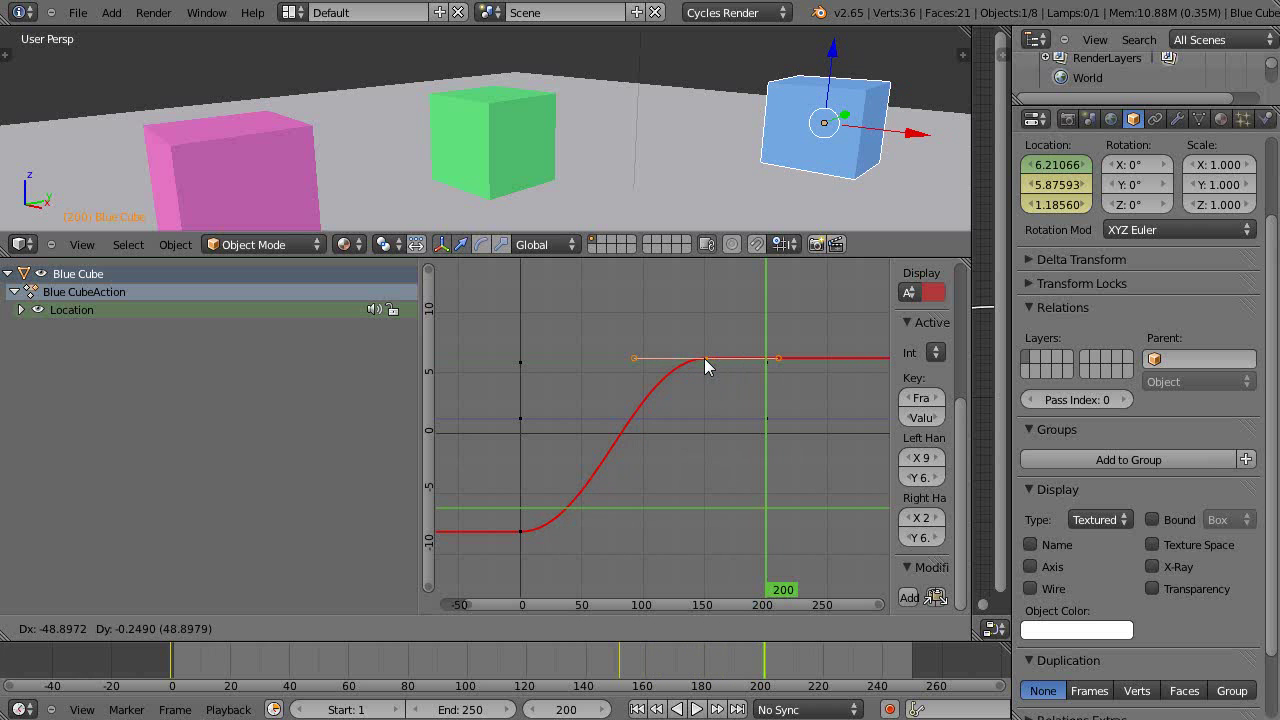
drag(704, 356, 628, 358)
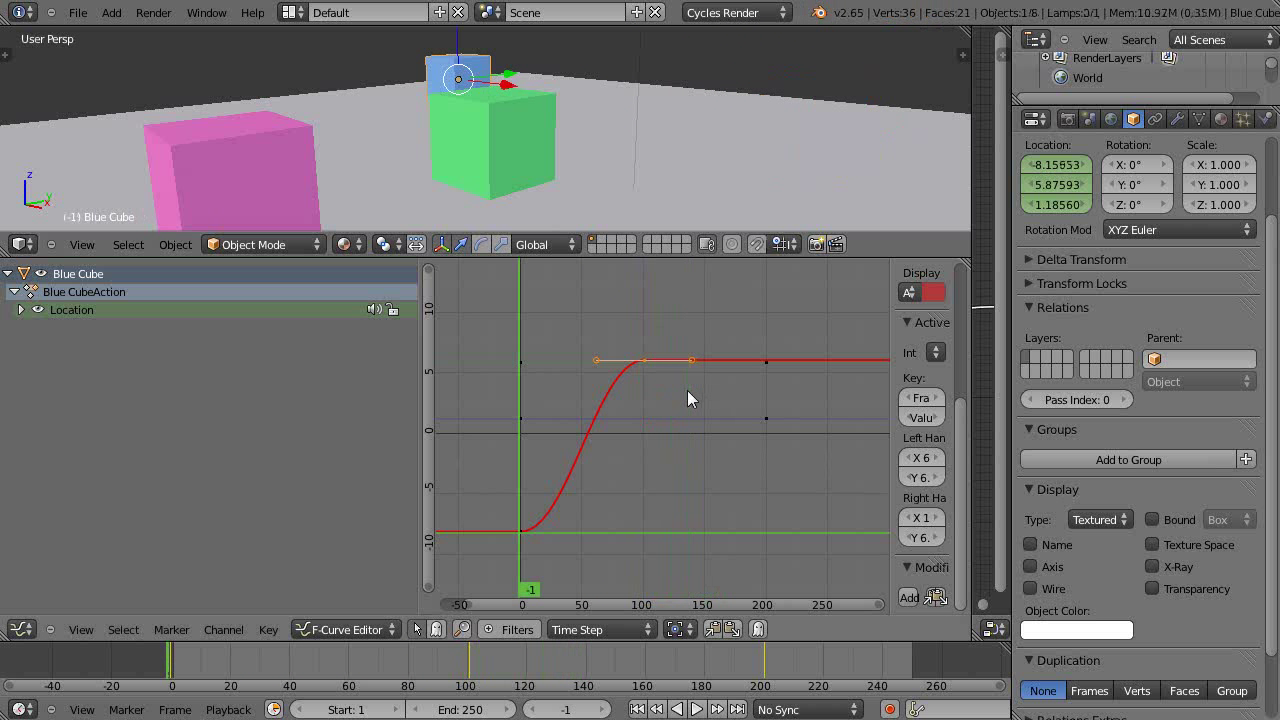
Step: Lower the end keyframe's value so the curve makes a smaller, gentler rise
click(642, 360)
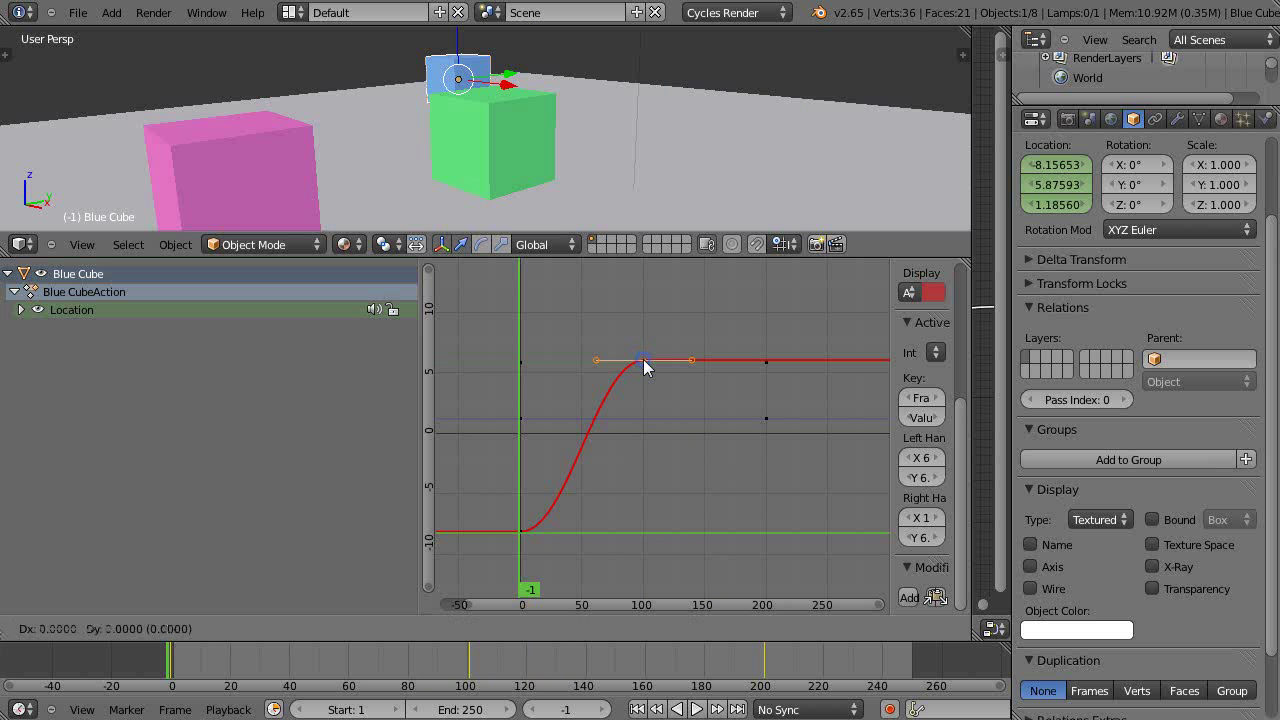
drag(644, 360, 644, 444)
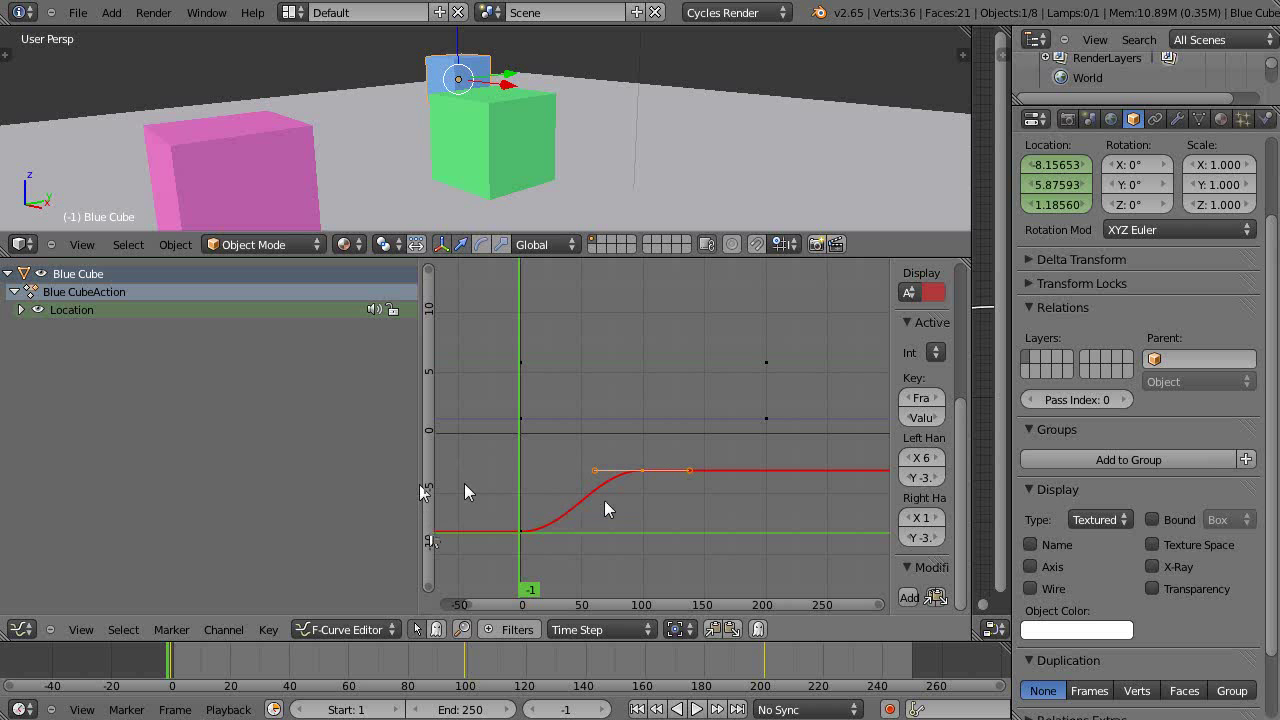
mouse_move(444, 544)
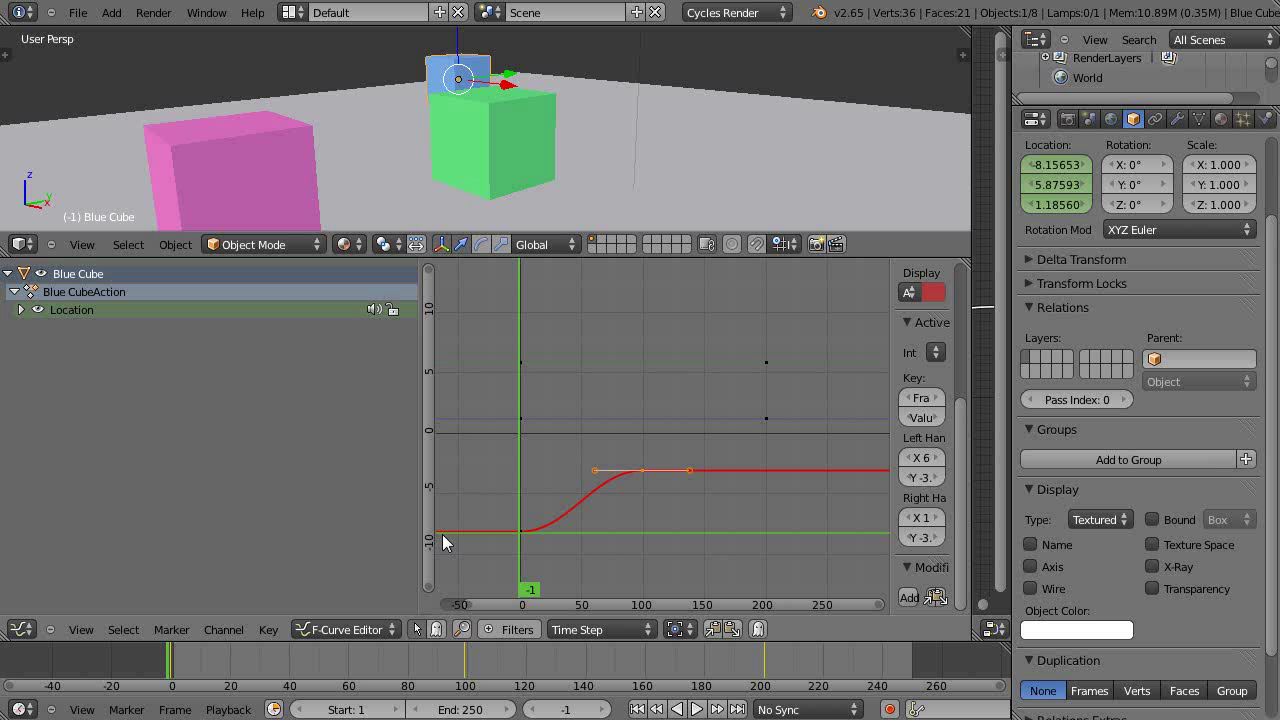
mouse_move(444, 512)
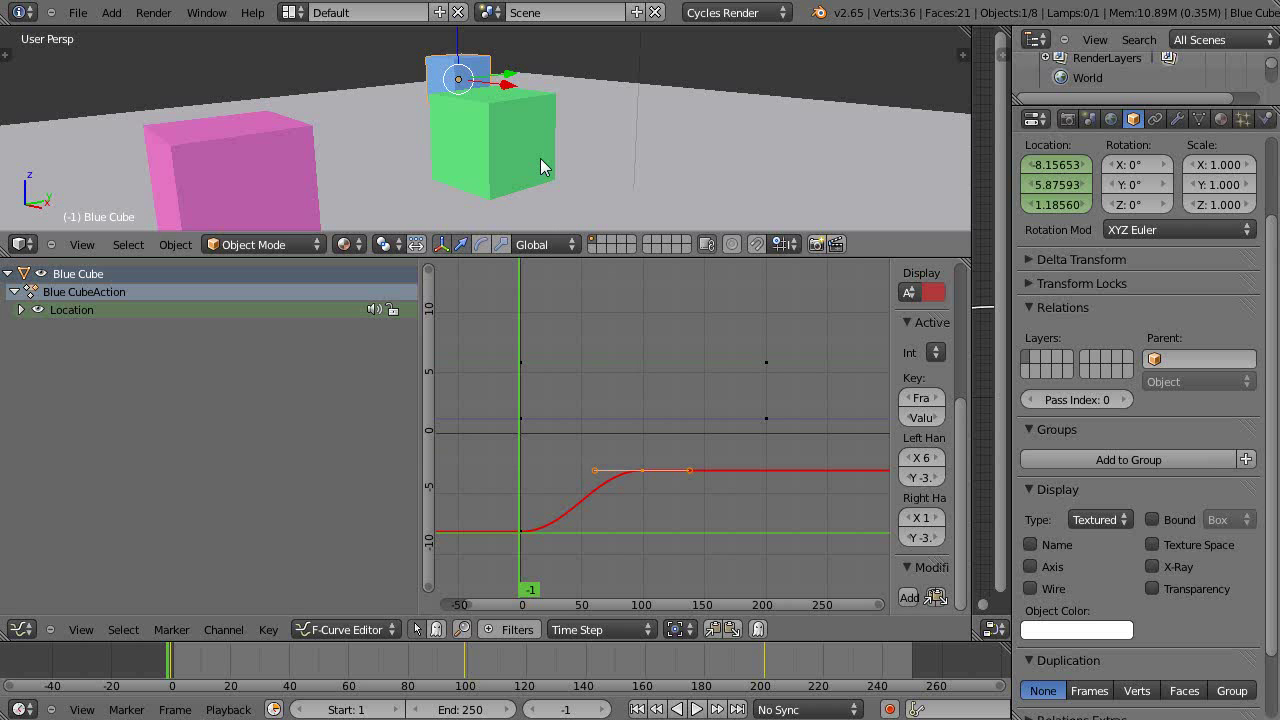
mouse_move(550, 164)
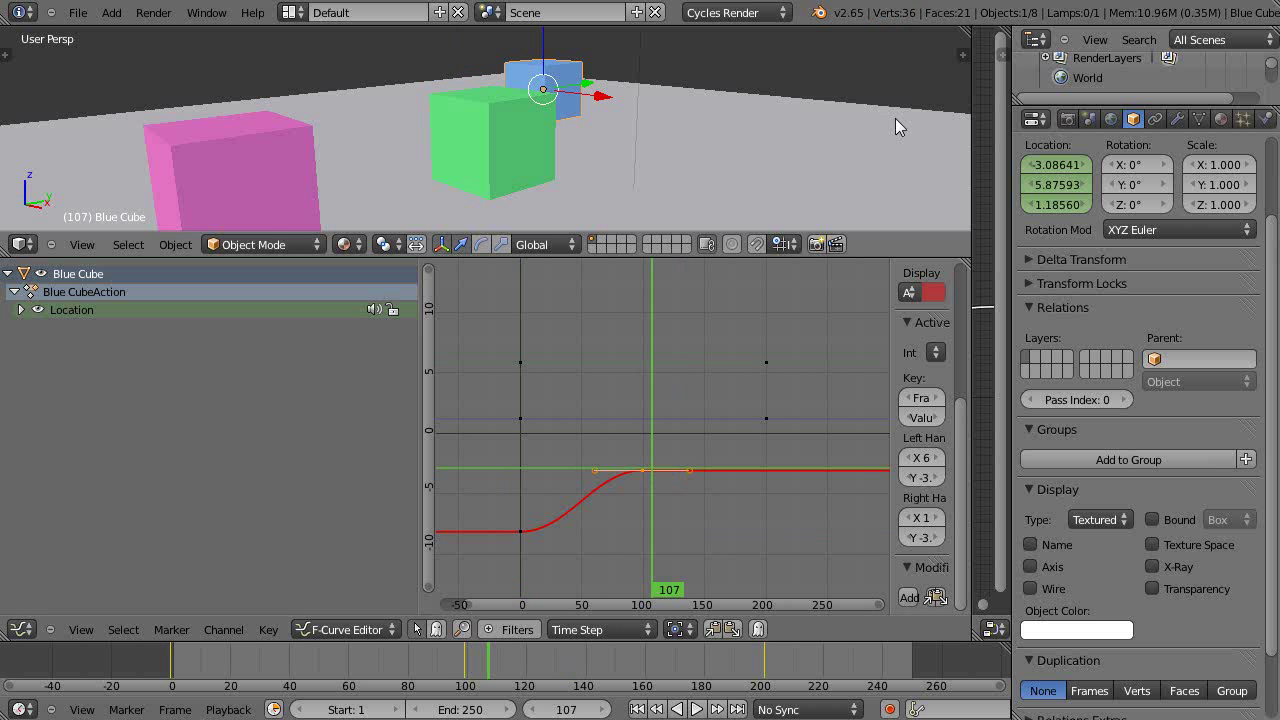
mouse_move(868, 270)
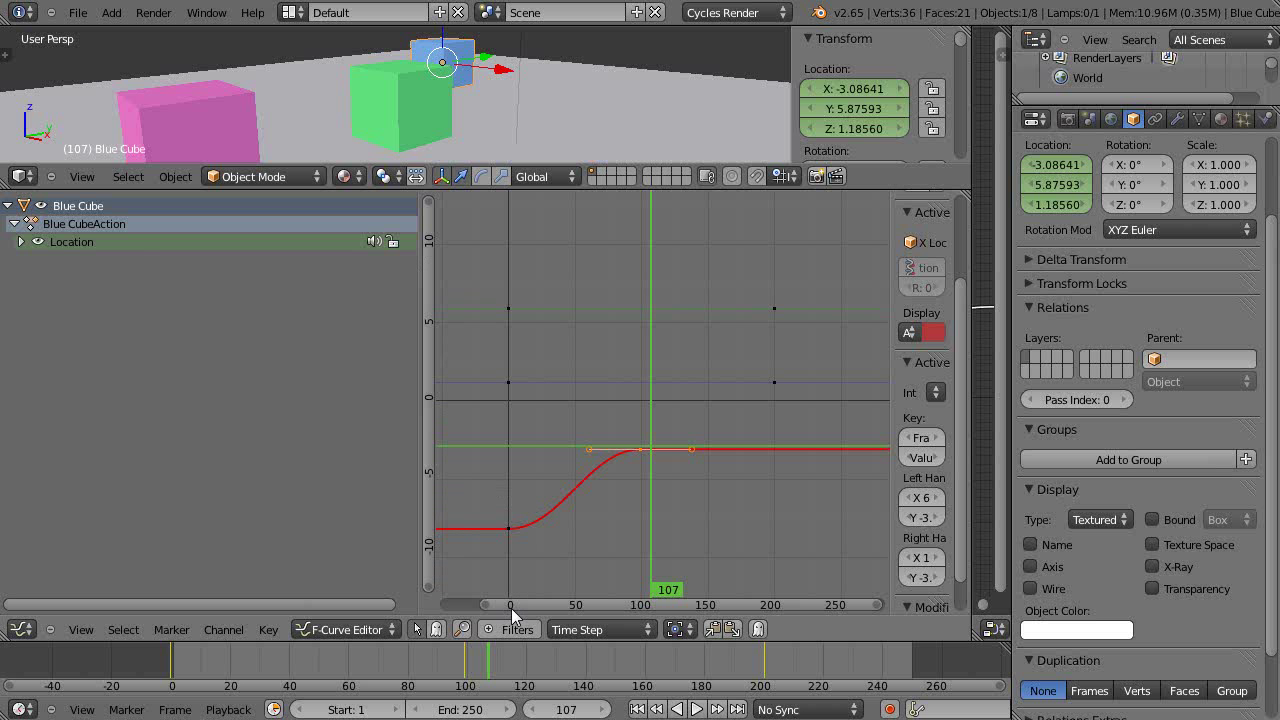
mouse_move(818, 616)
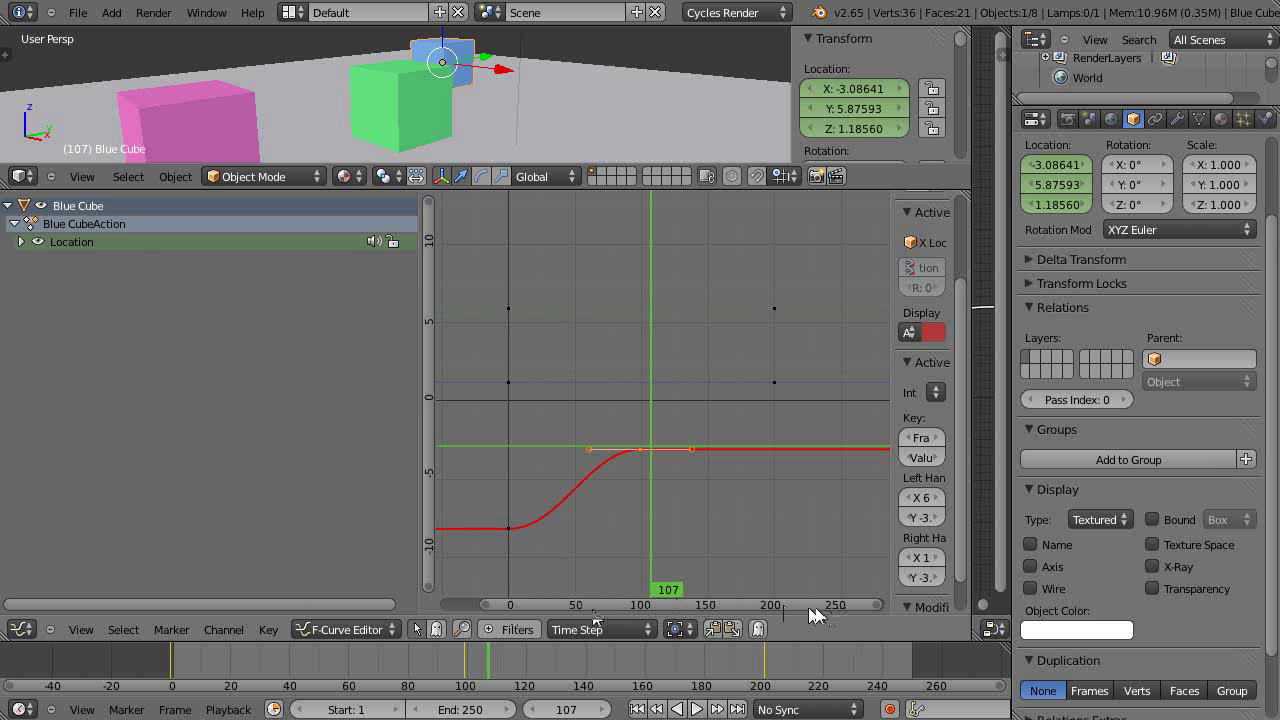
mouse_move(672, 458)
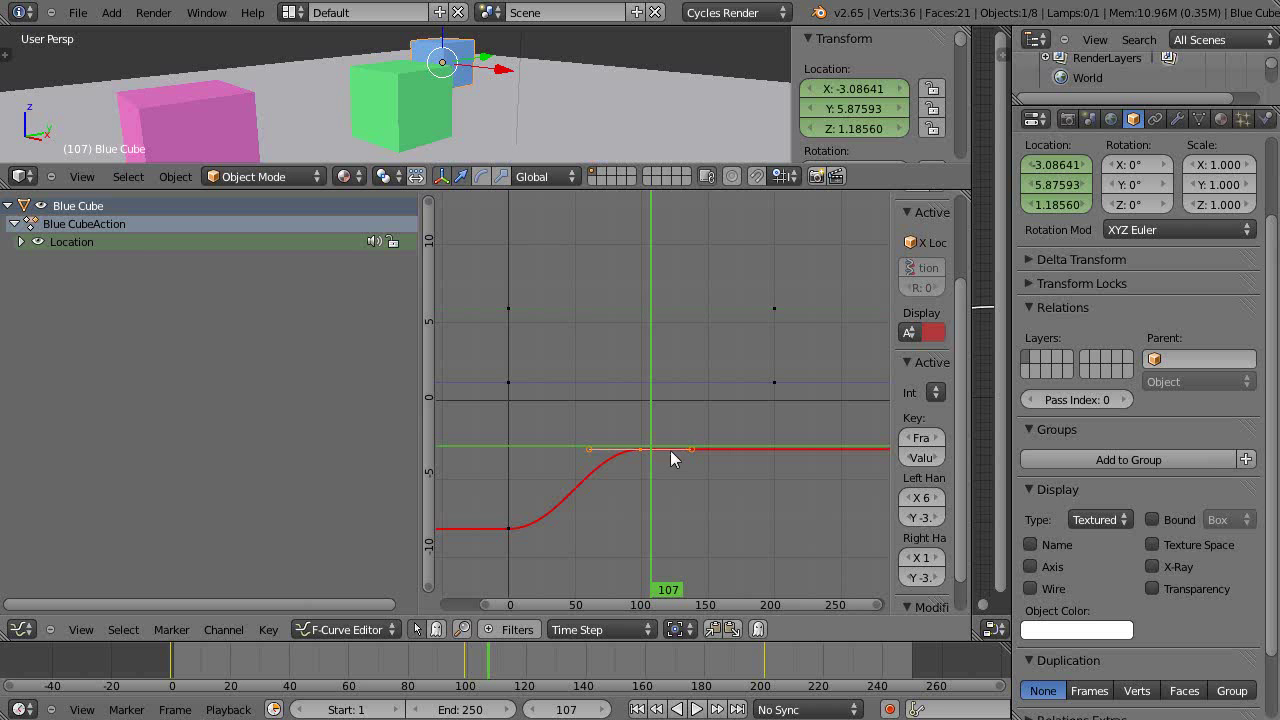
mouse_move(700, 470)
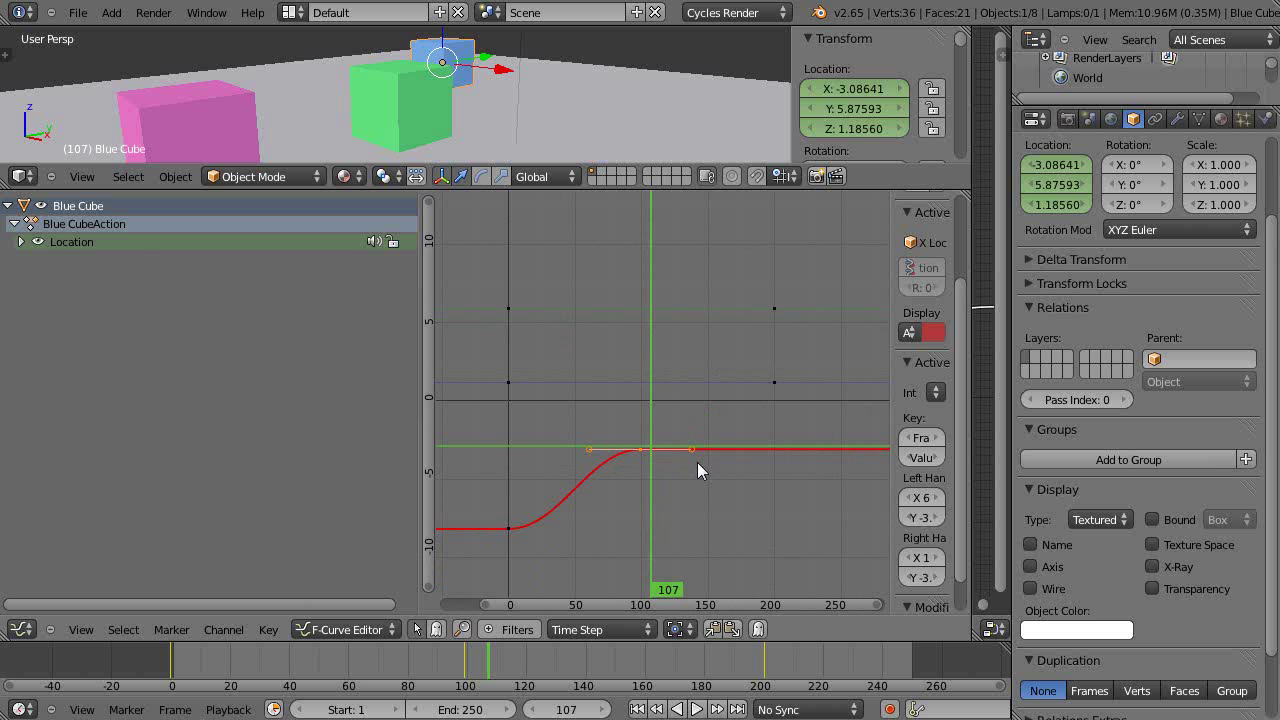
mouse_move(656, 432)
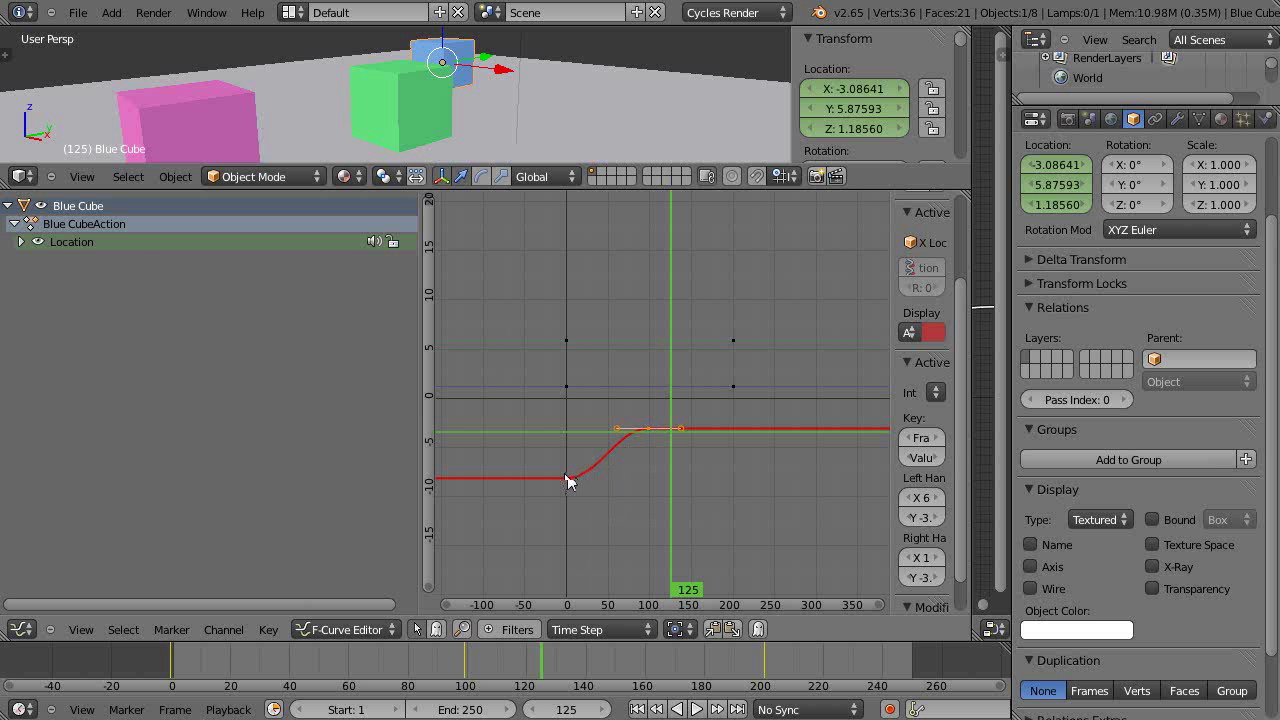
Step: Select the curve's starting keyframe and return to the start of the animation
click(564, 476)
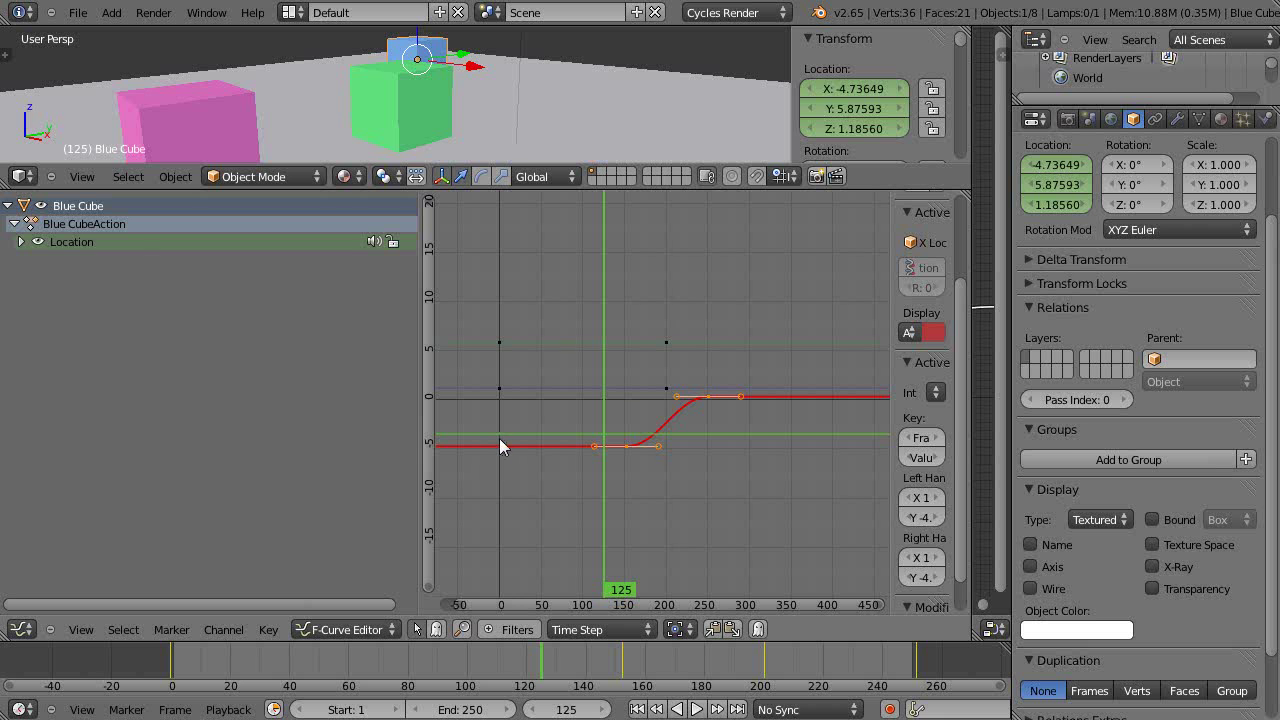
click(680, 708)
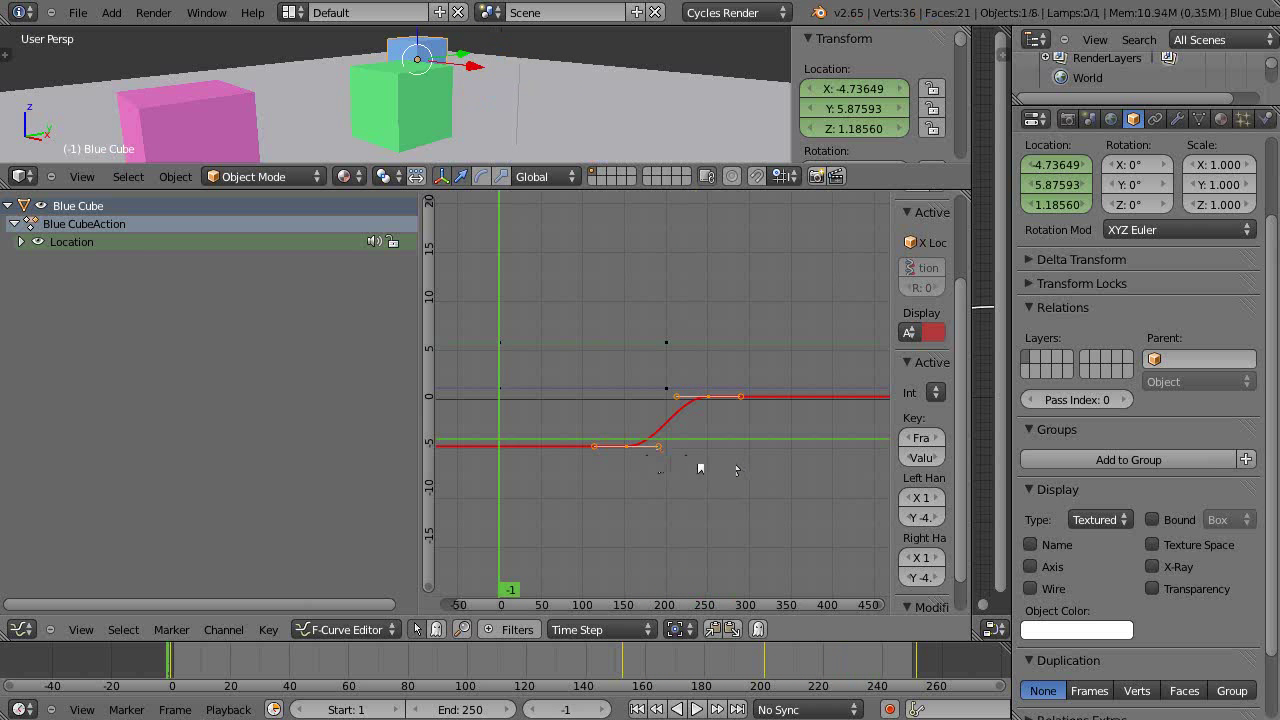
mouse_move(584, 456)
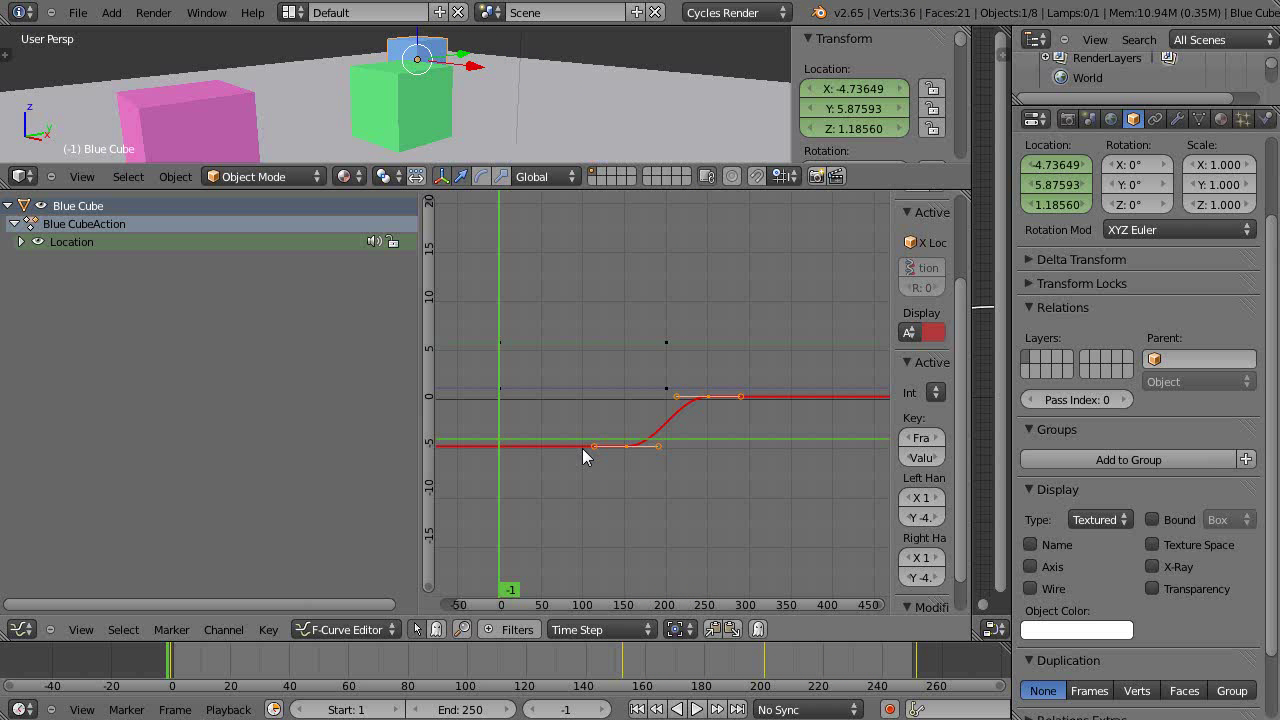
Step: Move the first keyframe later so the curve stays flat until about frame 150
click(592, 446)
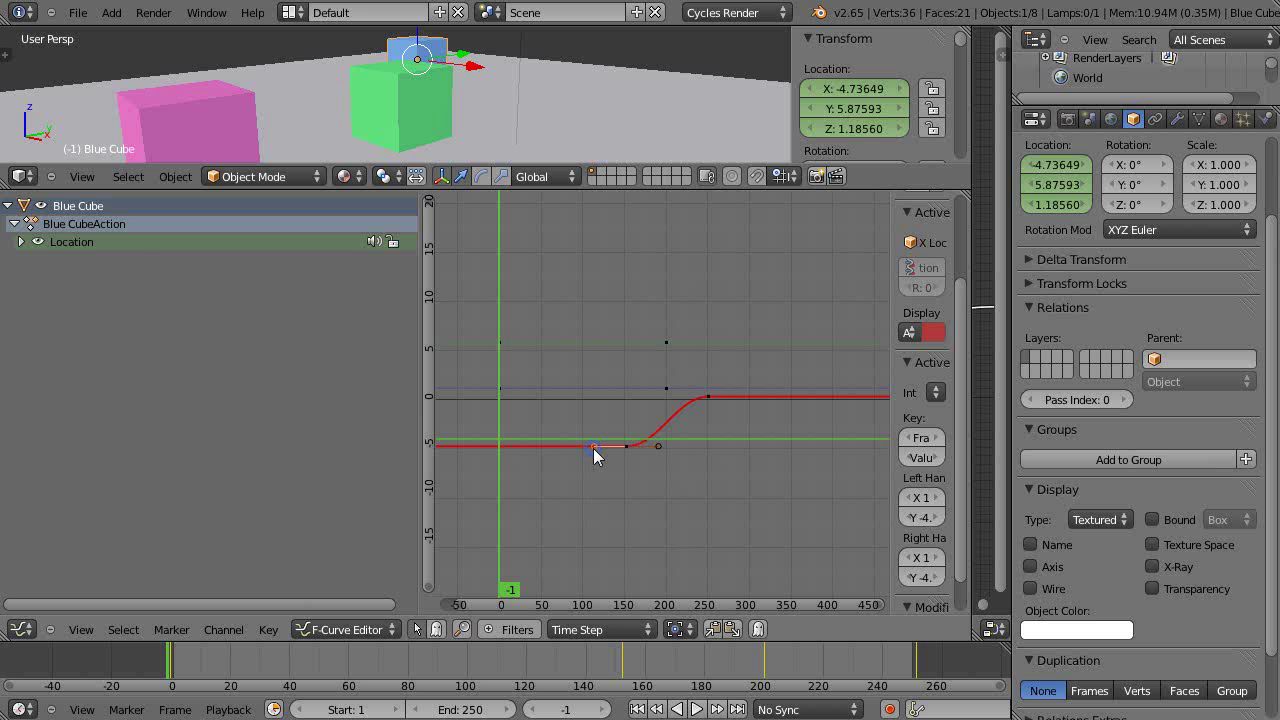
drag(596, 448, 598, 470)
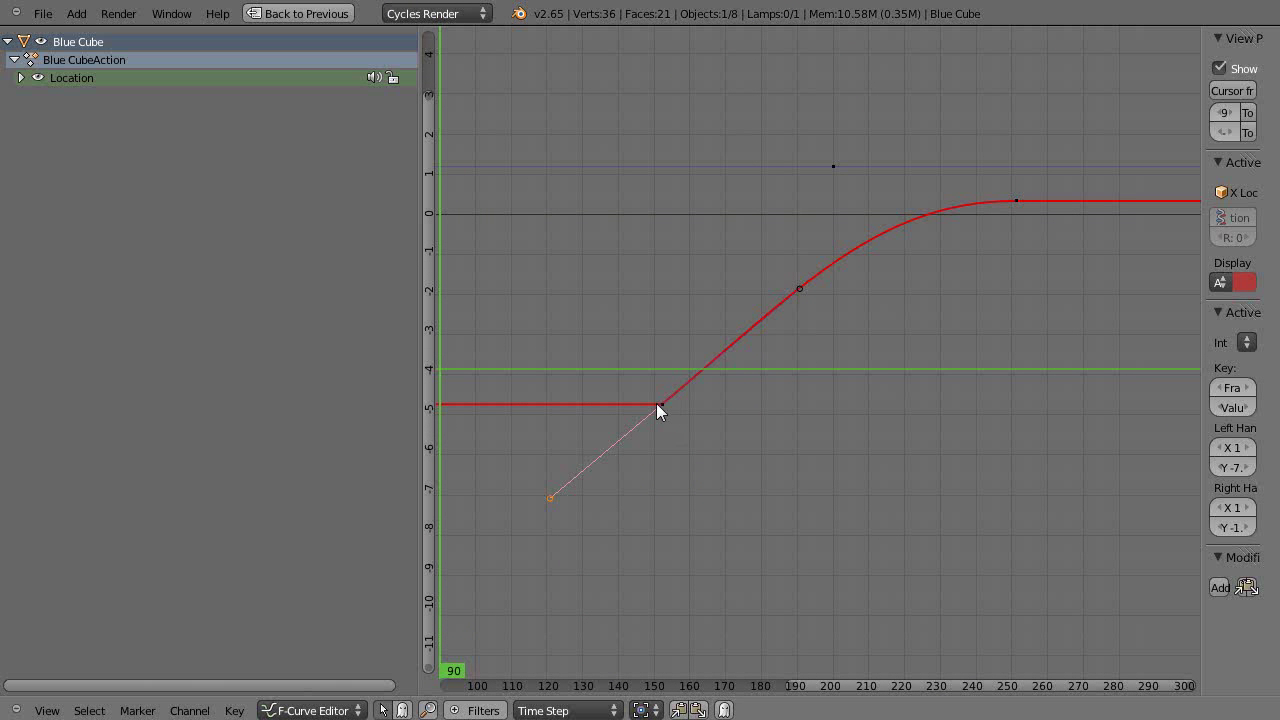
mouse_move(578, 404)
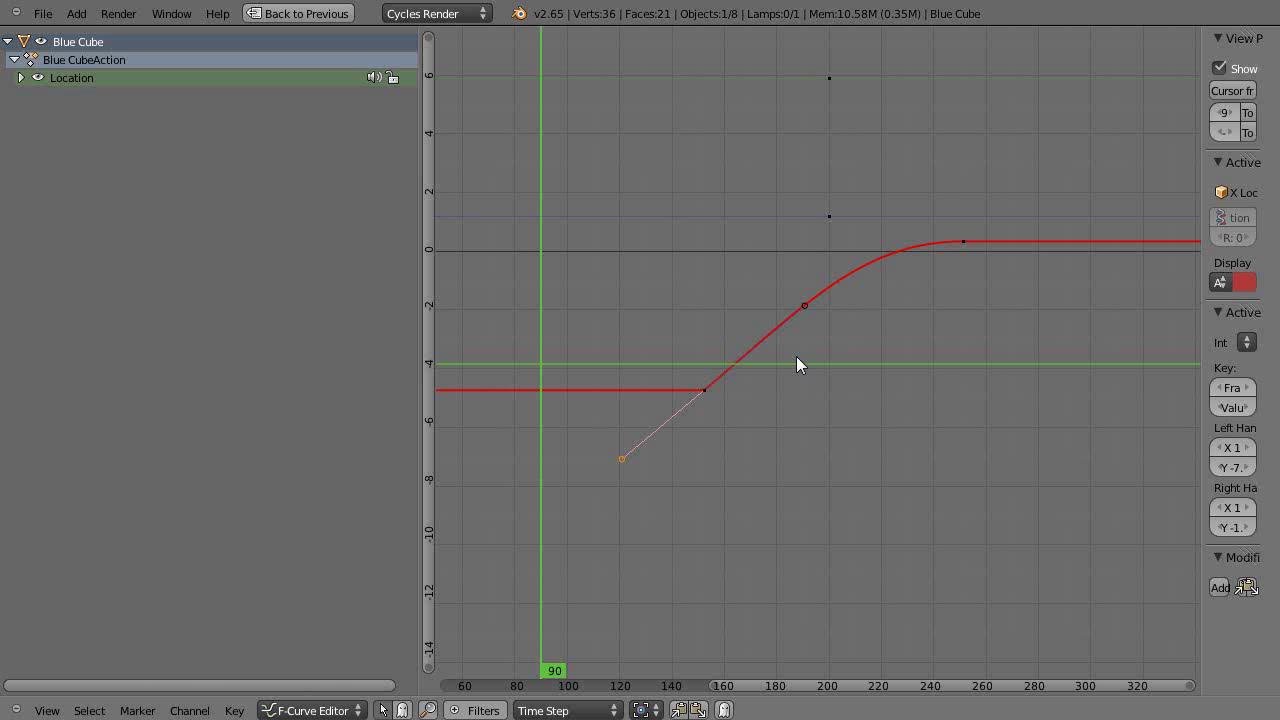
mouse_move(838, 346)
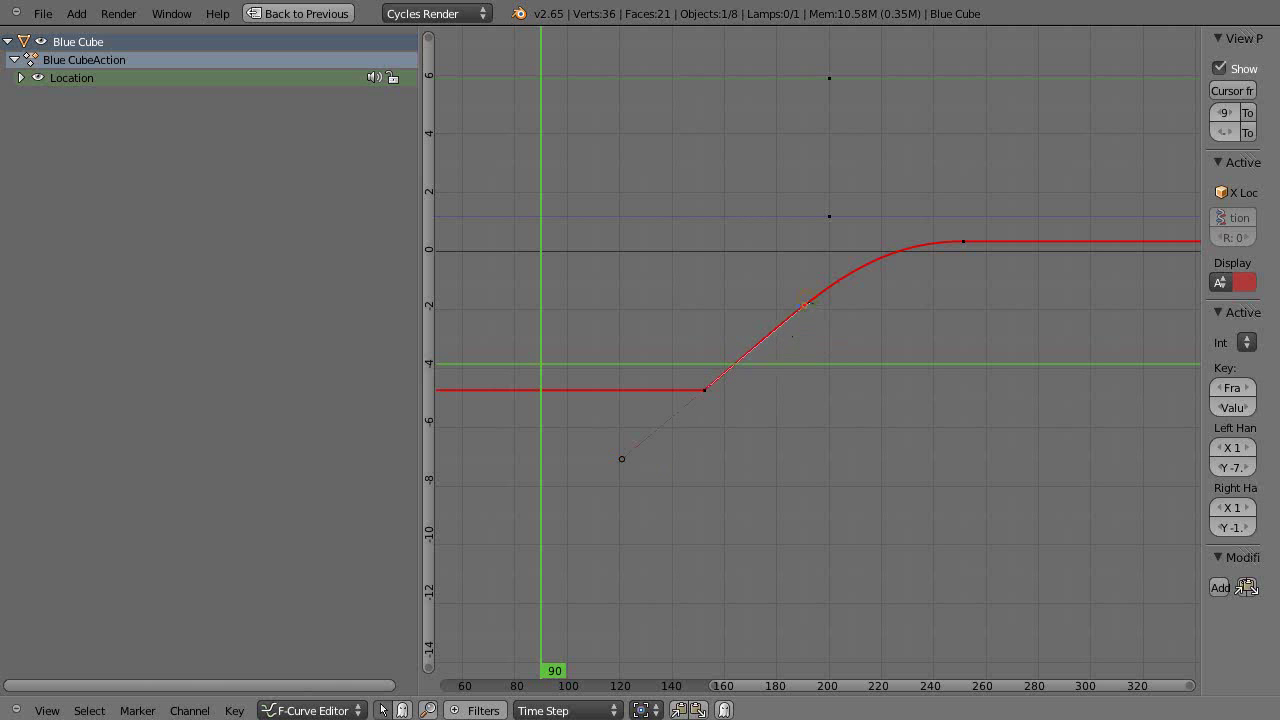
Step: Swing the Bezier handles so the curve shoots up at frame 150, overshoots, then settles
drag(796, 300, 758, 290)
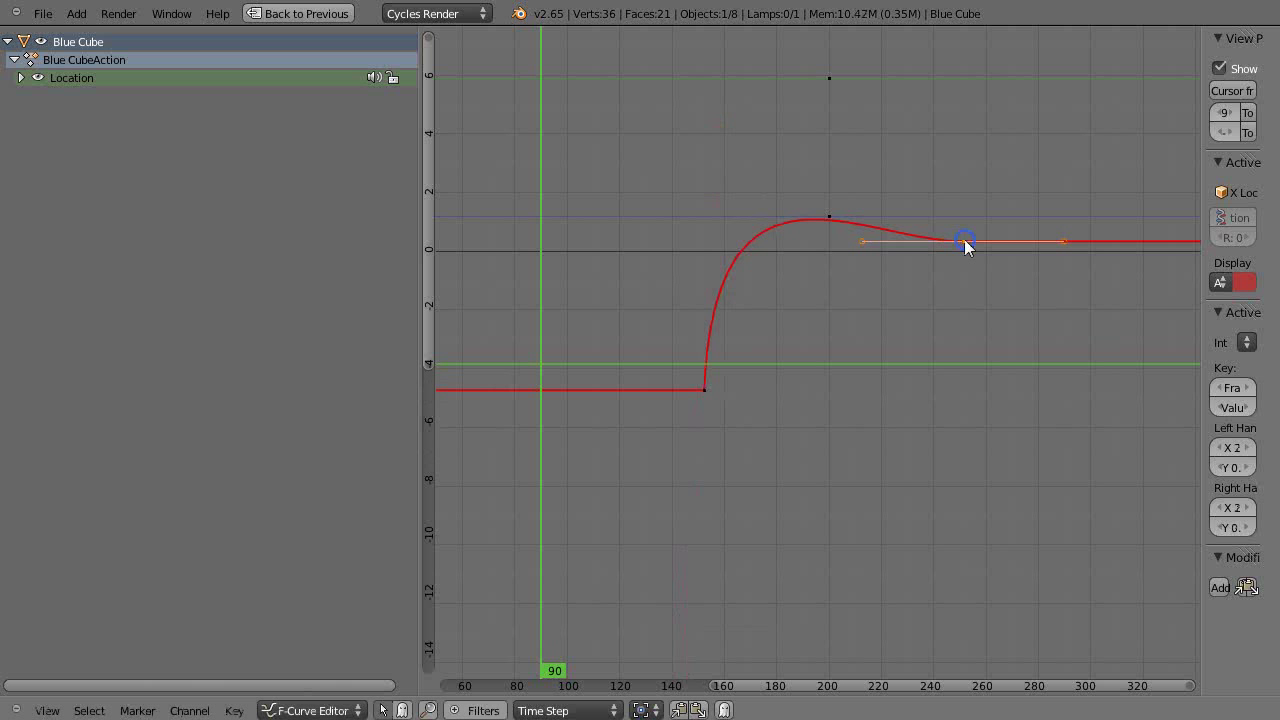
drag(964, 240, 964, 226)
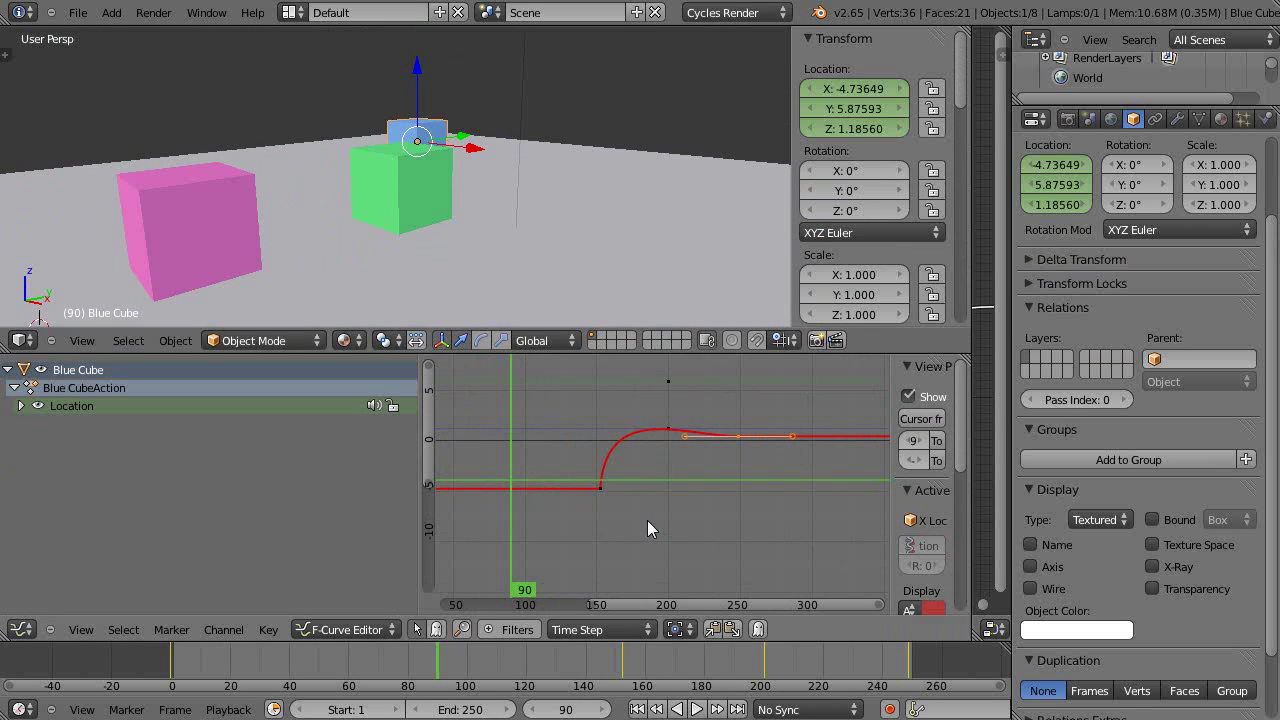
click(596, 482)
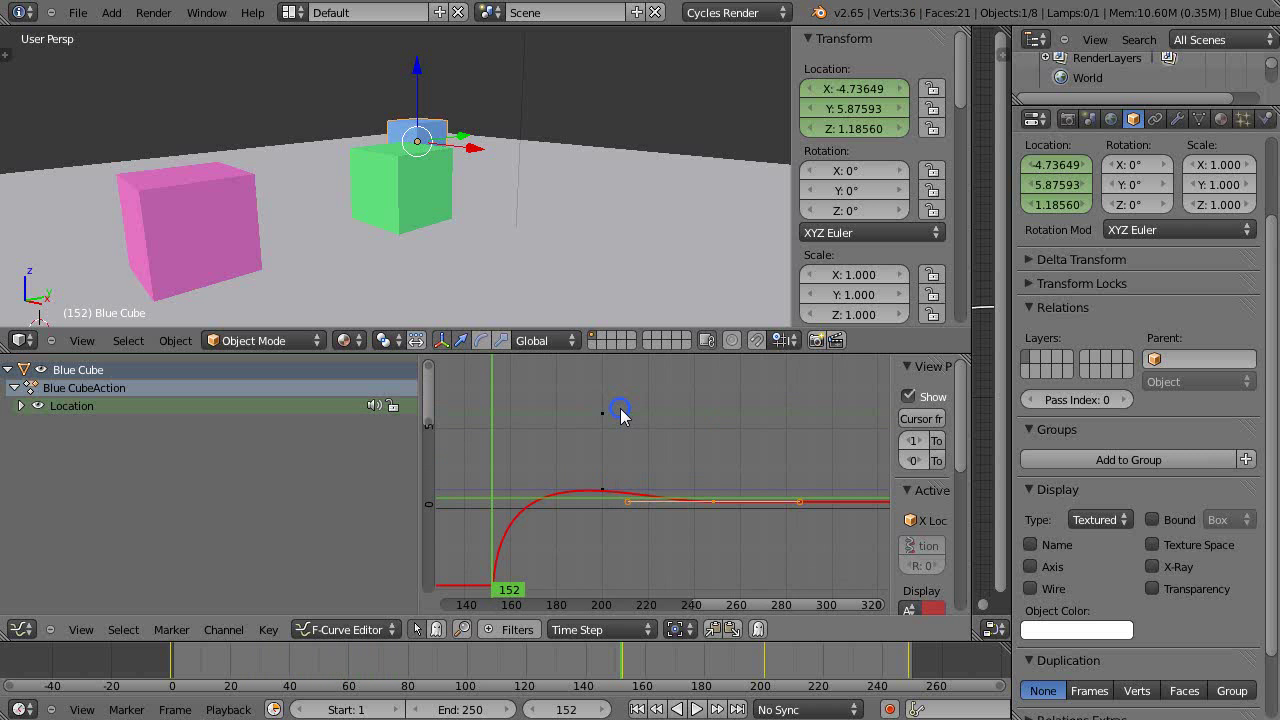
mouse_move(750, 534)
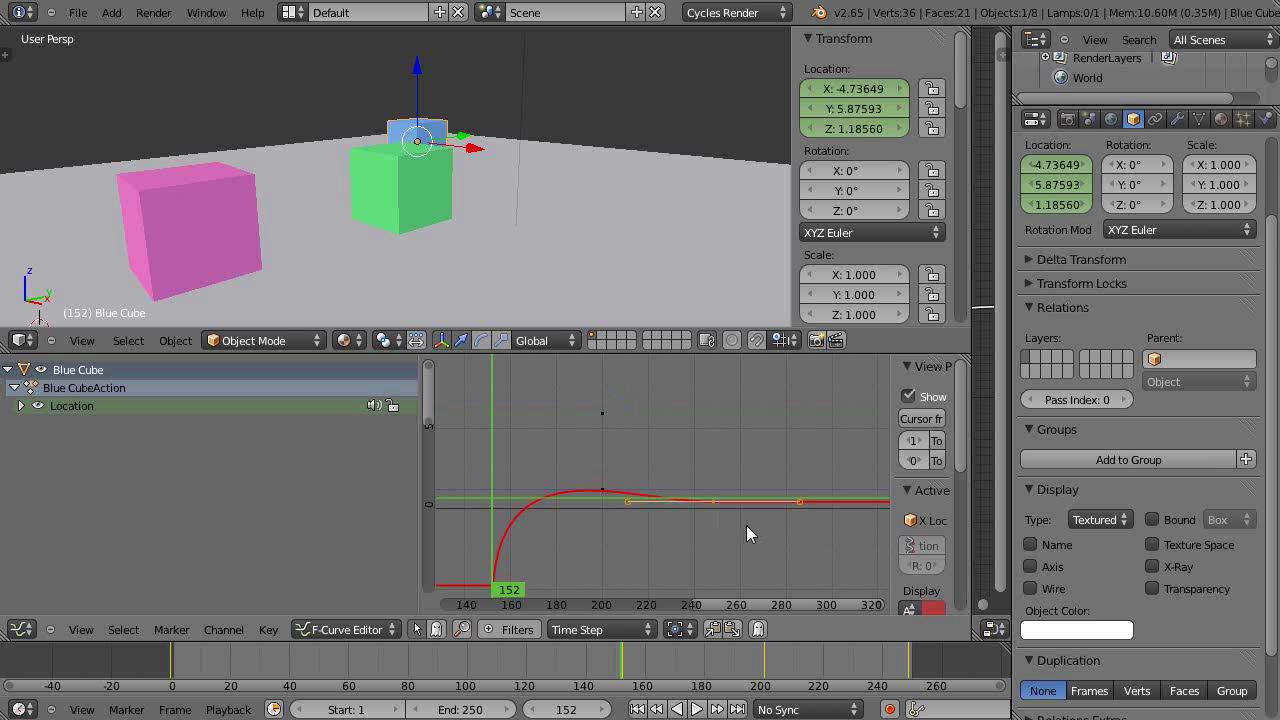